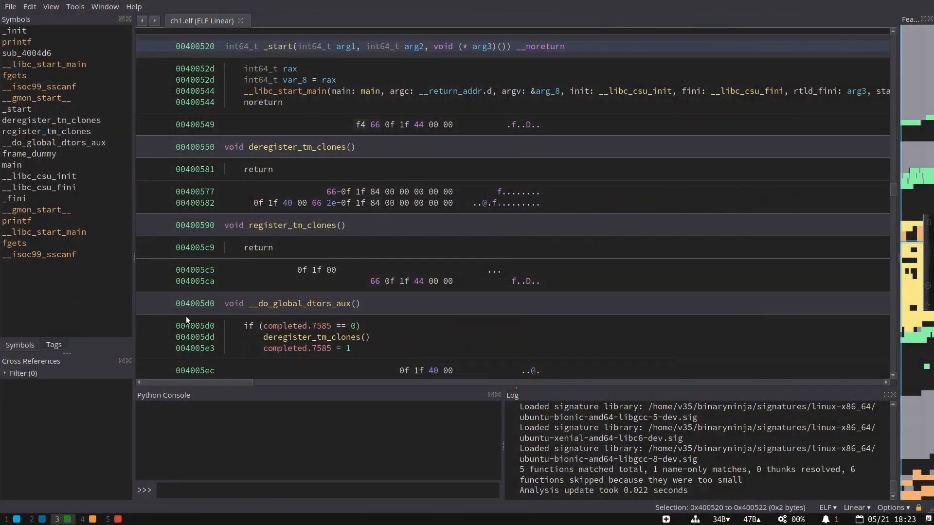
{"action": "mouse_move", "coordinate": [407, 157]}
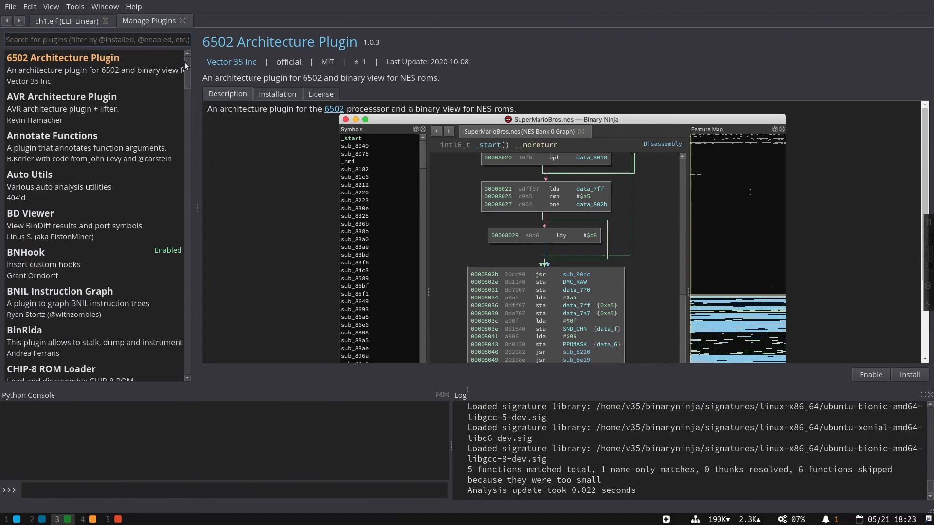
{"action": "scroll", "scroll_direction": "down", "scroll_amount": 3}
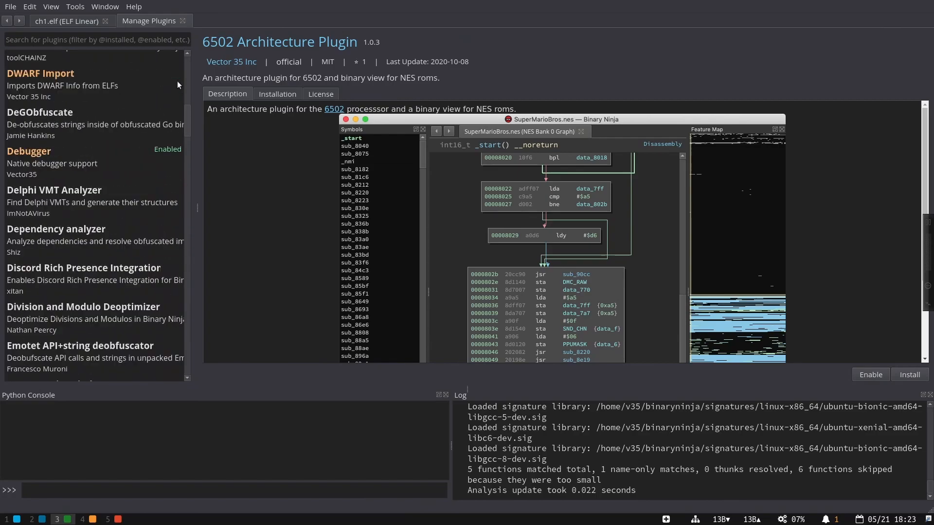
{"action": "left_click", "coordinate": [92, 39]}
{"action": "type", "text": "@community"}
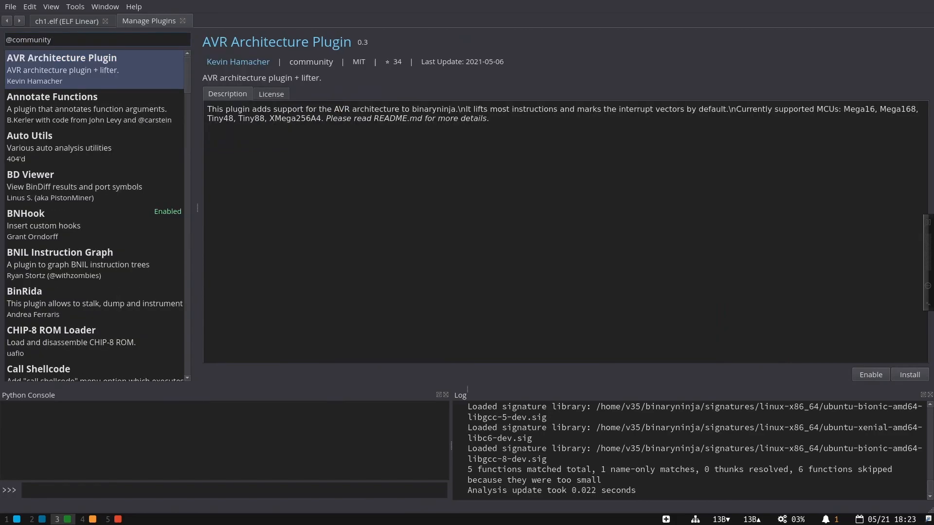
{"action": "type", "text": "@ofci"}
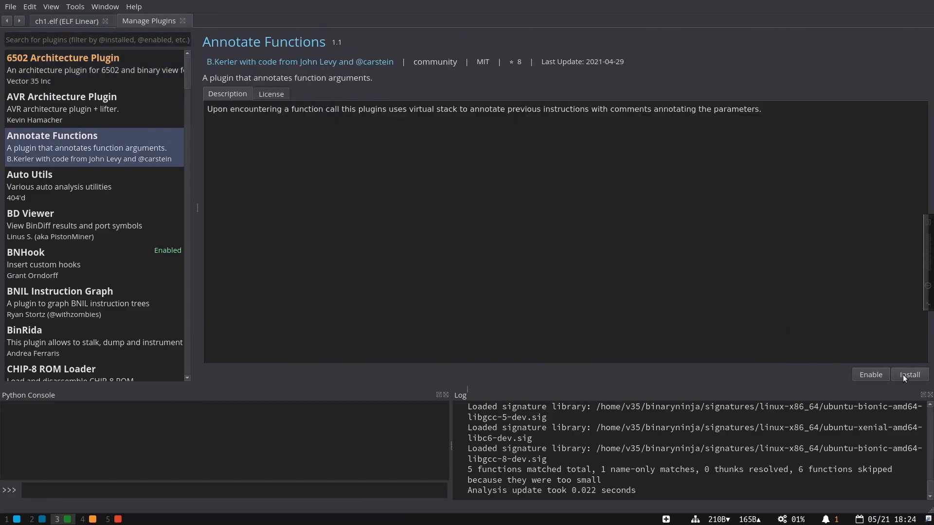
Step: Install Annotate Functions, accept the community warning permanently, and enable the plugin
{"action": "left_click", "coordinate": [910, 375]}
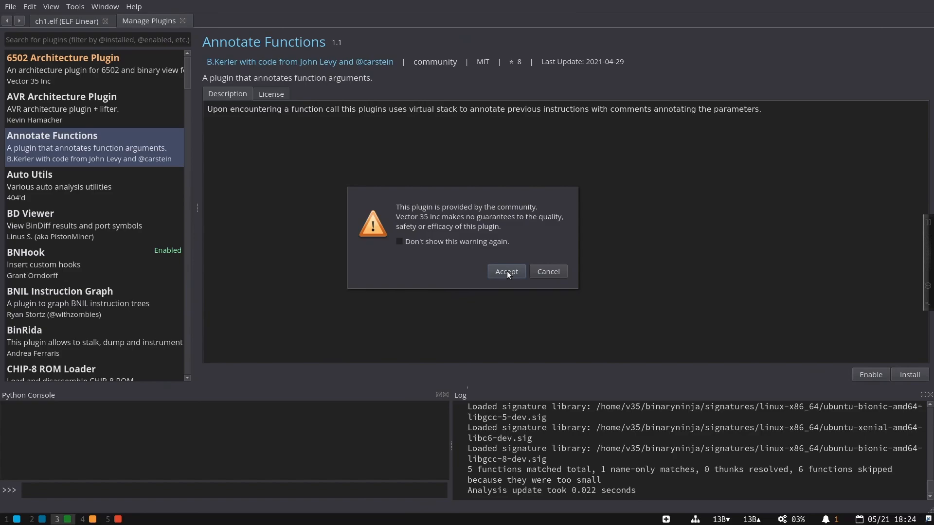
{"action": "left_click", "coordinate": [399, 242]}
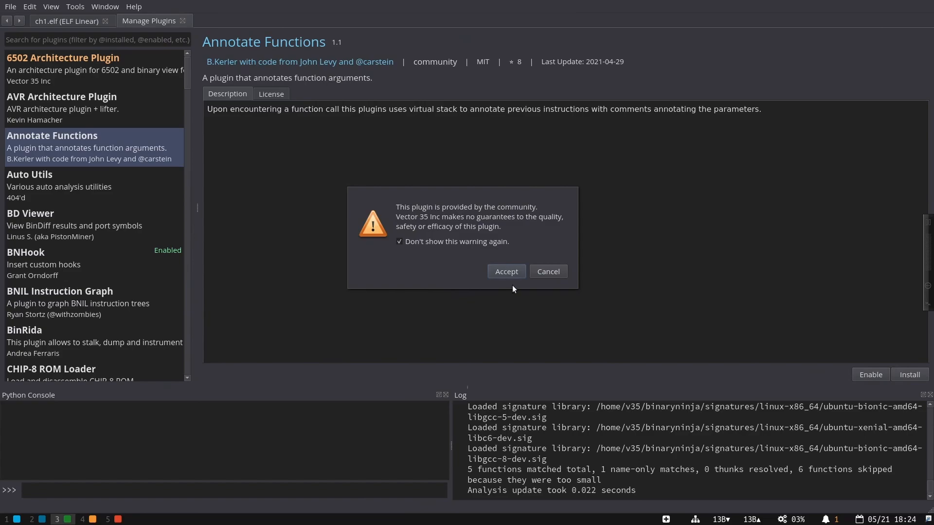
{"action": "left_click", "coordinate": [506, 272]}
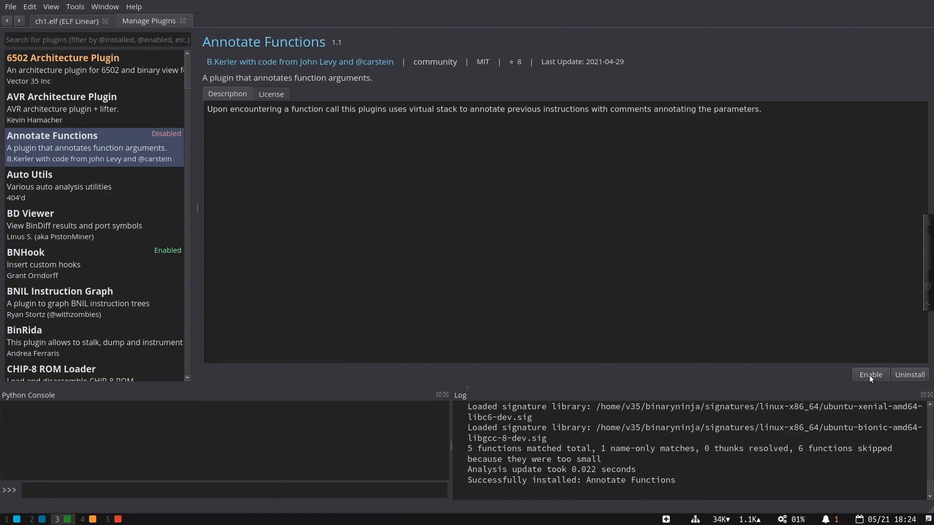
{"action": "left_click", "coordinate": [871, 375]}
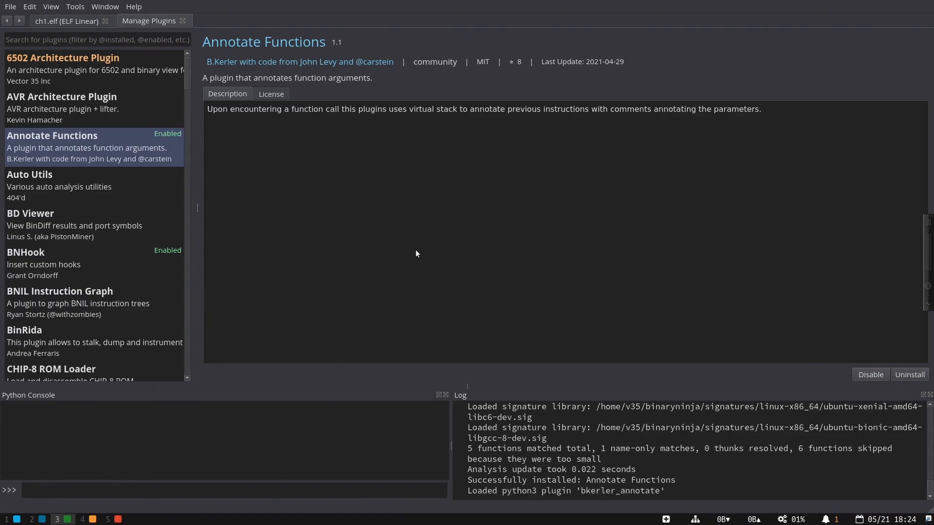
{"action": "mouse_move", "coordinate": [465, 350]}
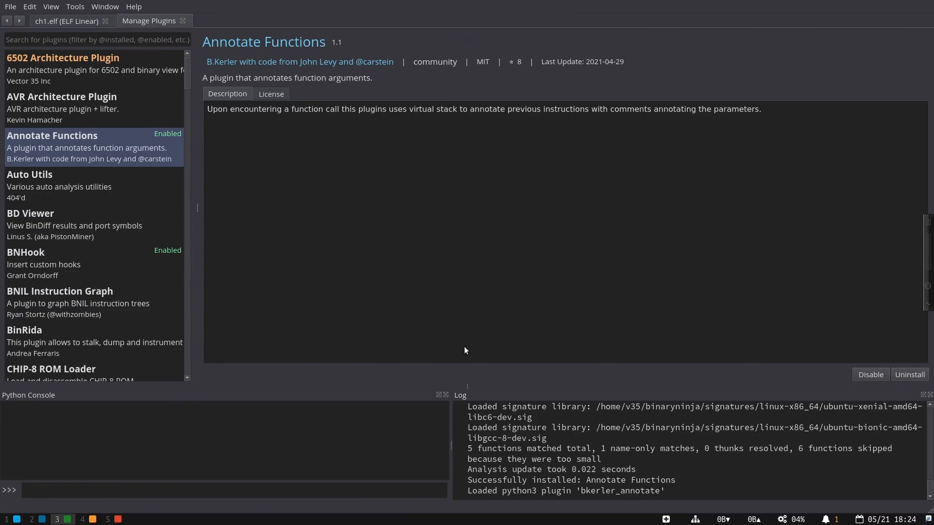
Step: View the AVR Architecture Plugin's details, then enter 'ls' in the top input field
{"action": "left_click", "coordinate": [62, 109]}
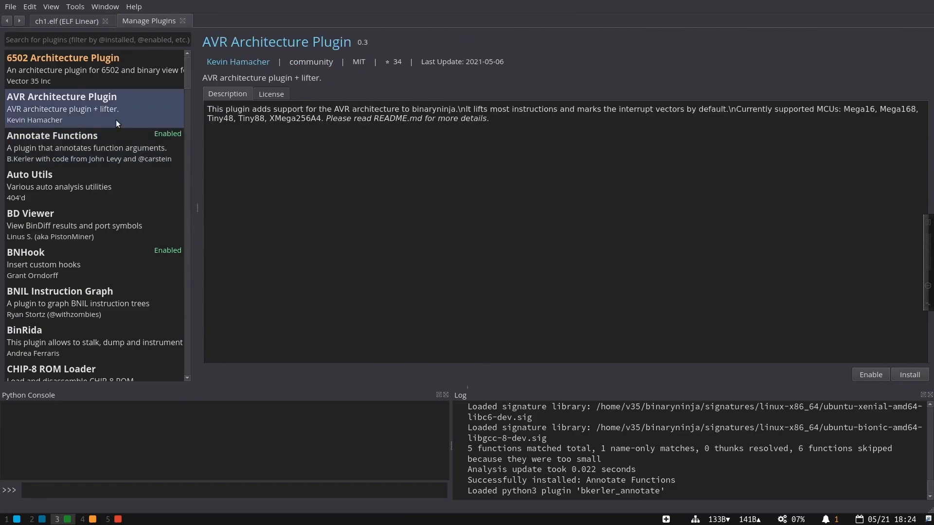
{"action": "mouse_move", "coordinate": [154, 109]}
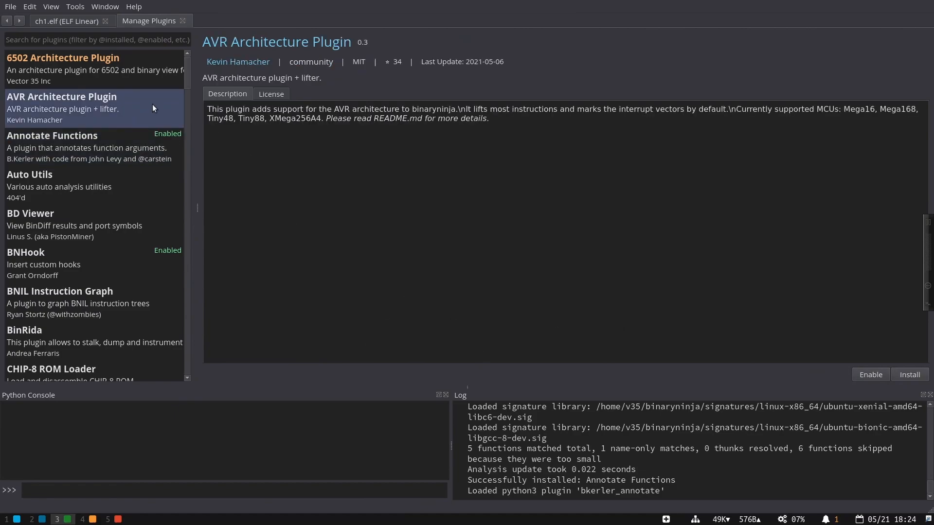
{"action": "mouse_move", "coordinate": [229, 41]}
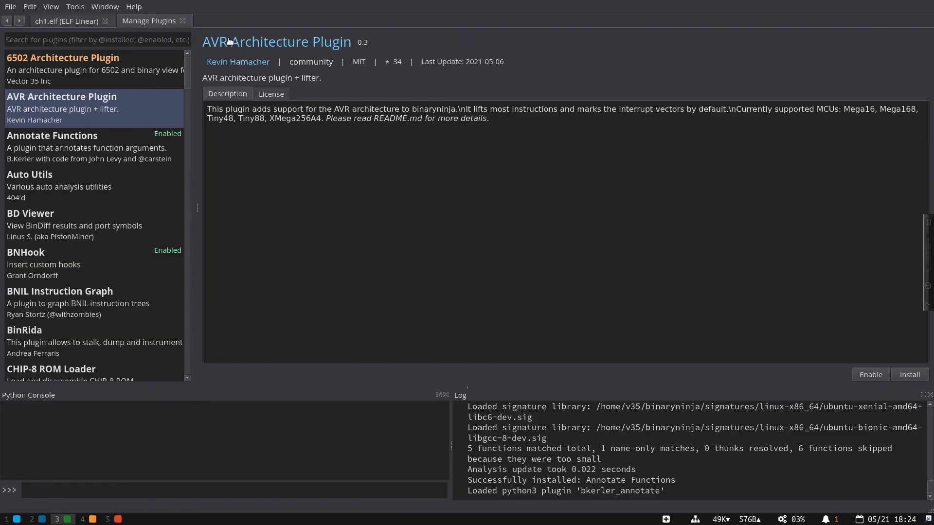
{"action": "mouse_move", "coordinate": [275, 254]}
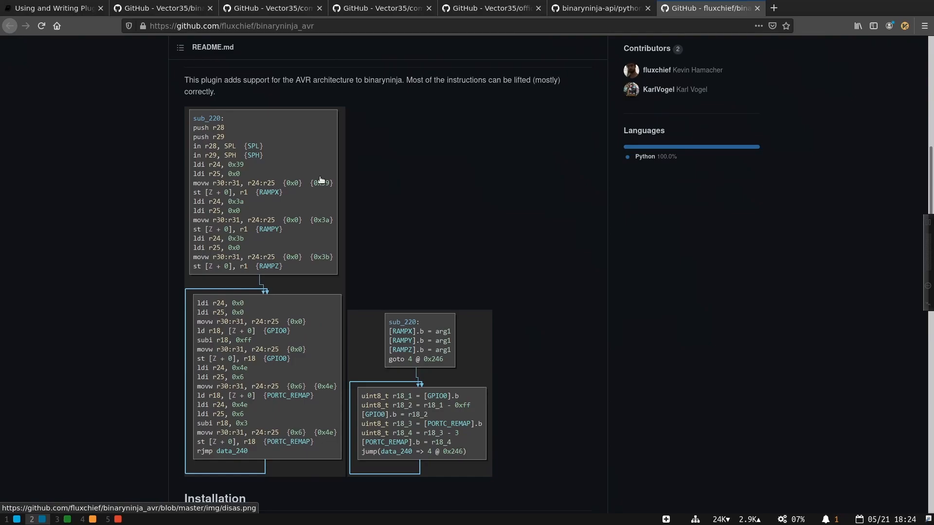
{"action": "left_click", "coordinate": [231, 26]}
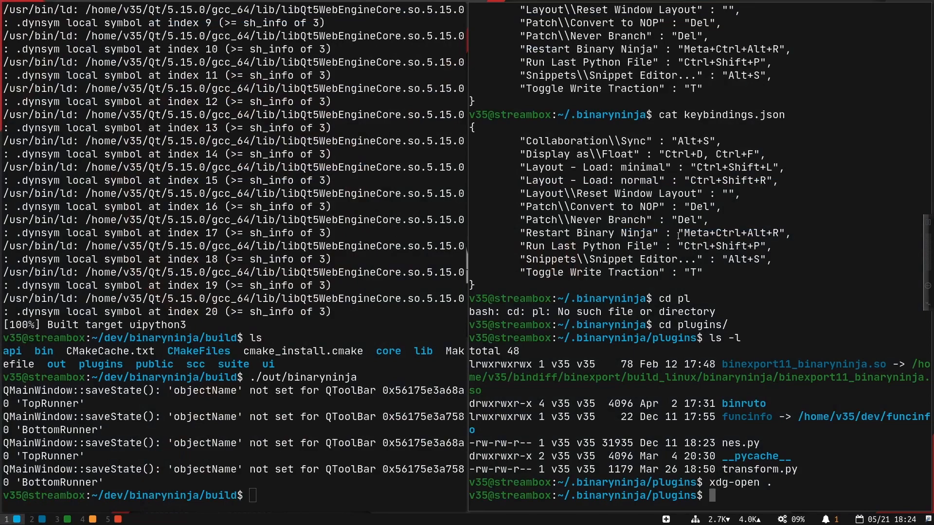
{"action": "type", "text": "ls"}
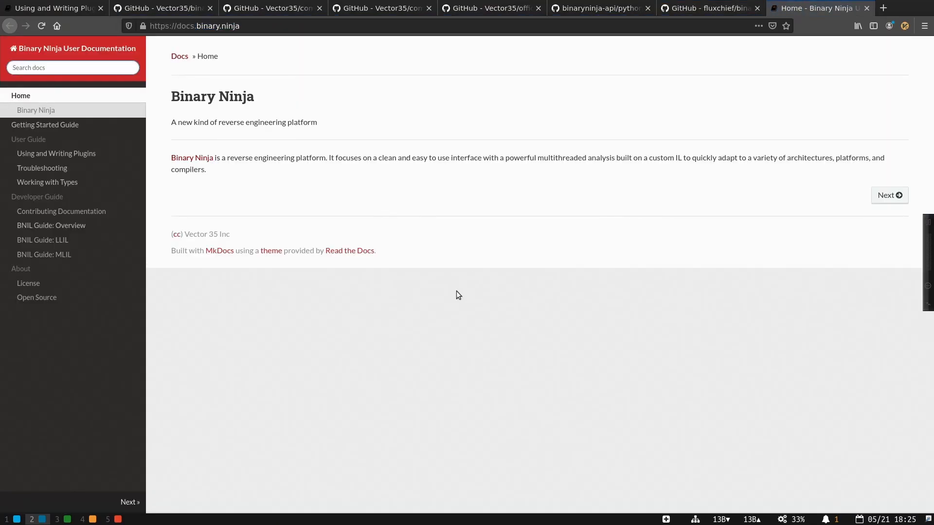
{"action": "mouse_move", "coordinate": [139, 132]}
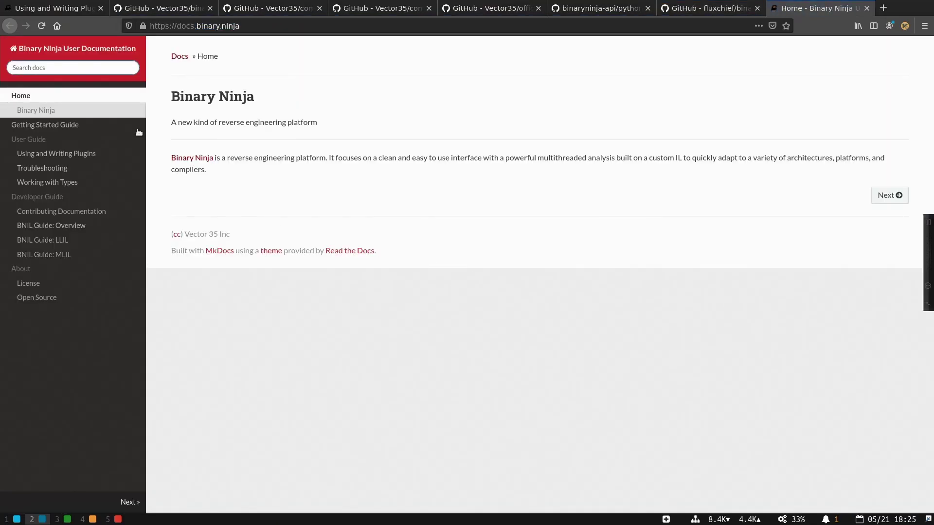
Step: Open the Getting Started Guide page from the docs sidebar
{"action": "left_click", "coordinate": [45, 124]}
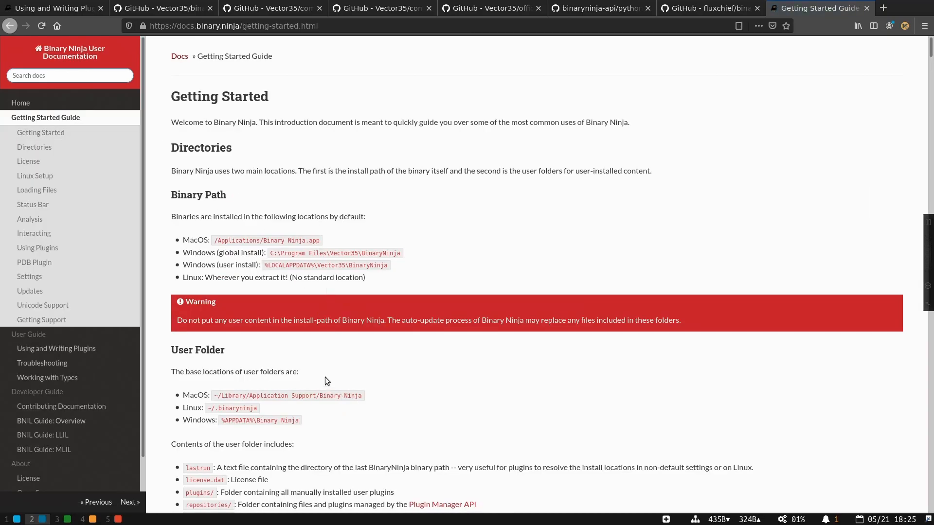
{"action": "mouse_move", "coordinate": [228, 376]}
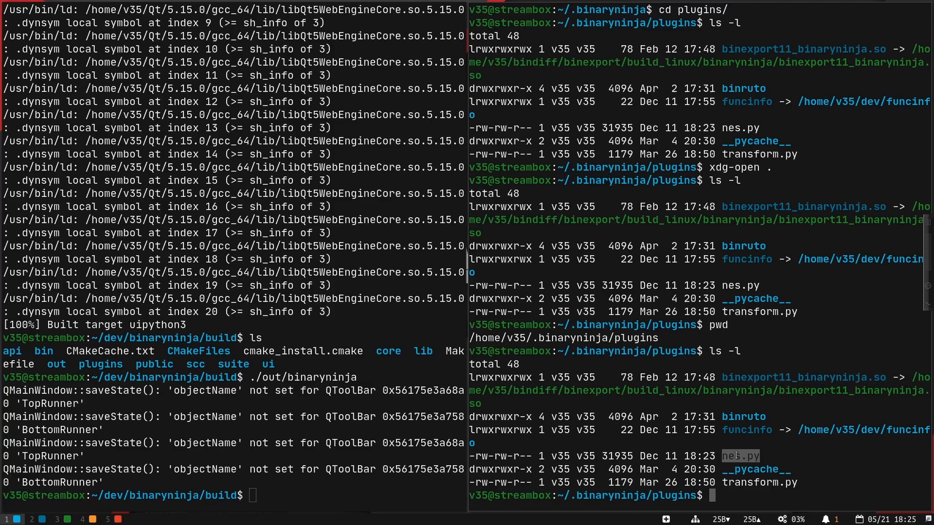
Step: Enter the binruto plugin folder with 'cd binruto/' and list its files using 'ls -l'
{"action": "type", "text": "cd binruto/"}
{"action": "type", "text": "cd .."}
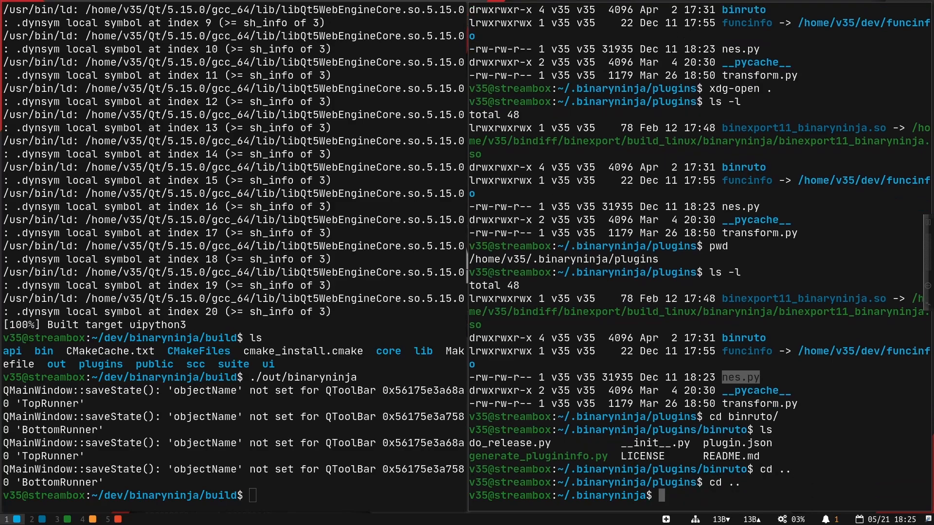
{"action": "type", "text": "ls -l"}
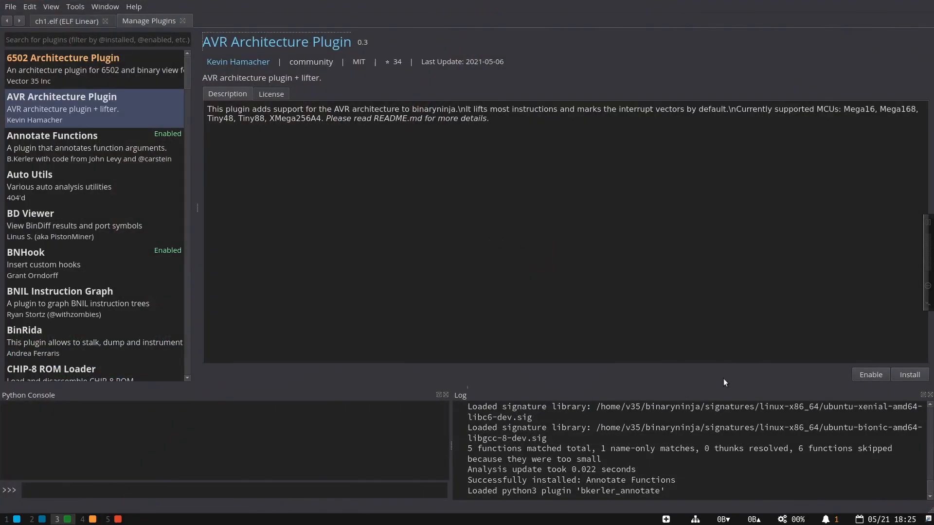
Step: Switch back to the ch1.elf linear disassembly tab
{"action": "scroll", "scroll_direction": "down", "scroll_amount": 3}
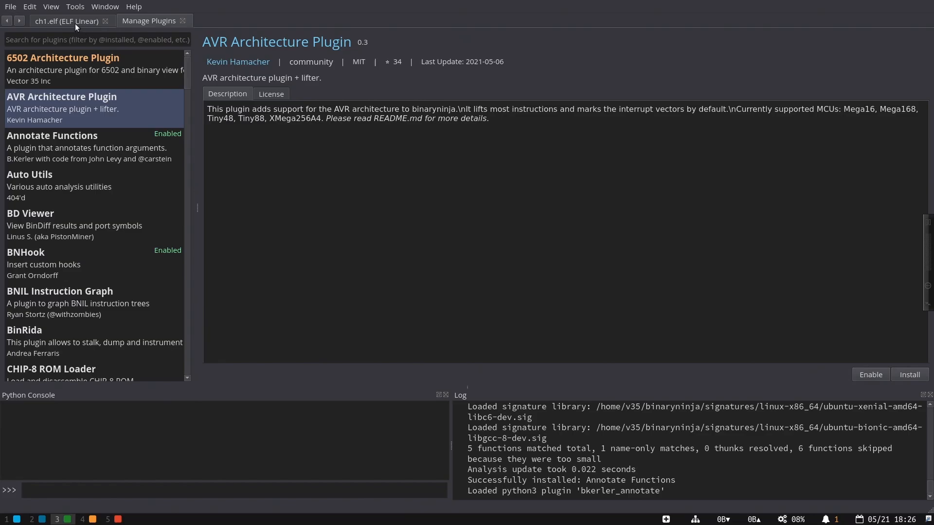
{"action": "left_click", "coordinate": [67, 21]}
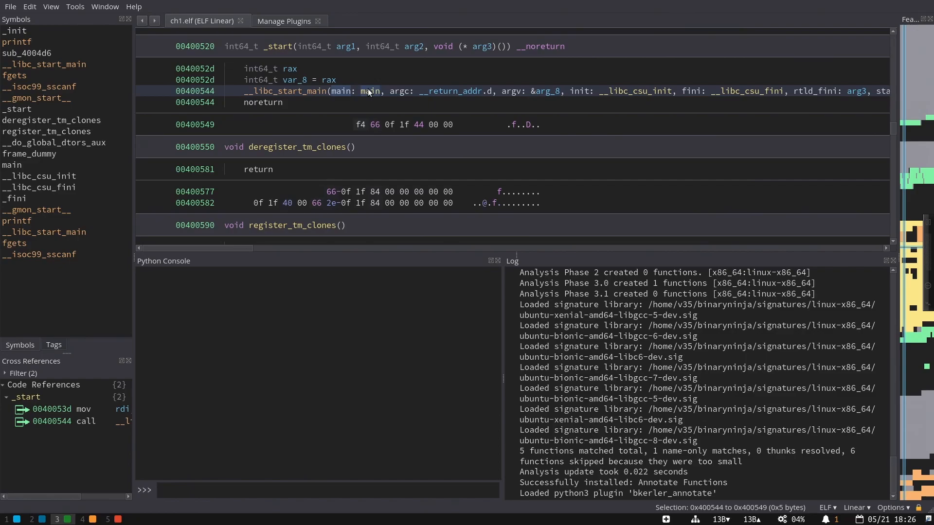
{"action": "left_click", "coordinate": [76, 6]}
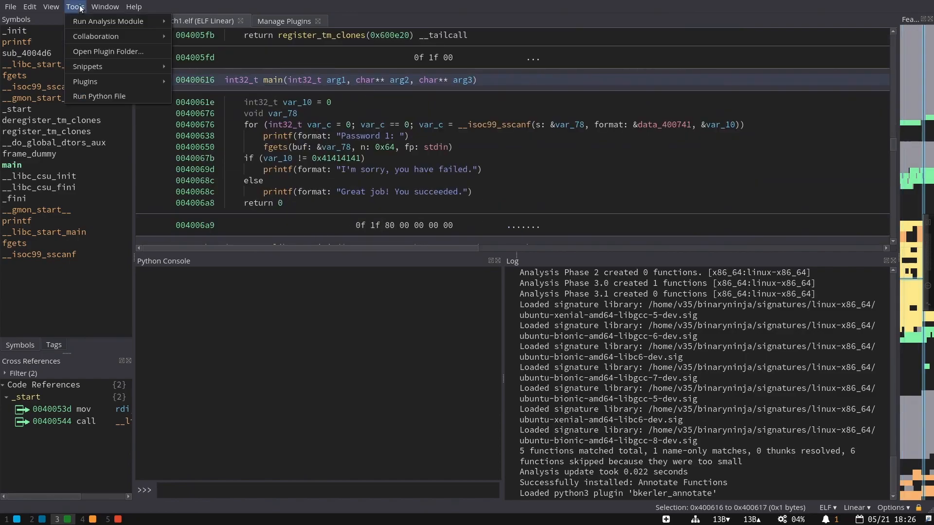
{"action": "left_click", "coordinate": [86, 81]}
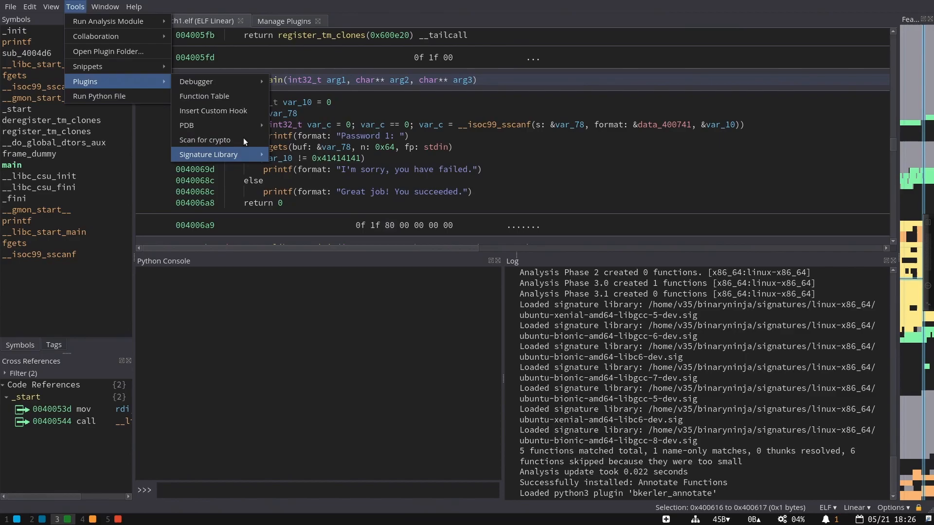
{"action": "mouse_move", "coordinate": [520, 120]}
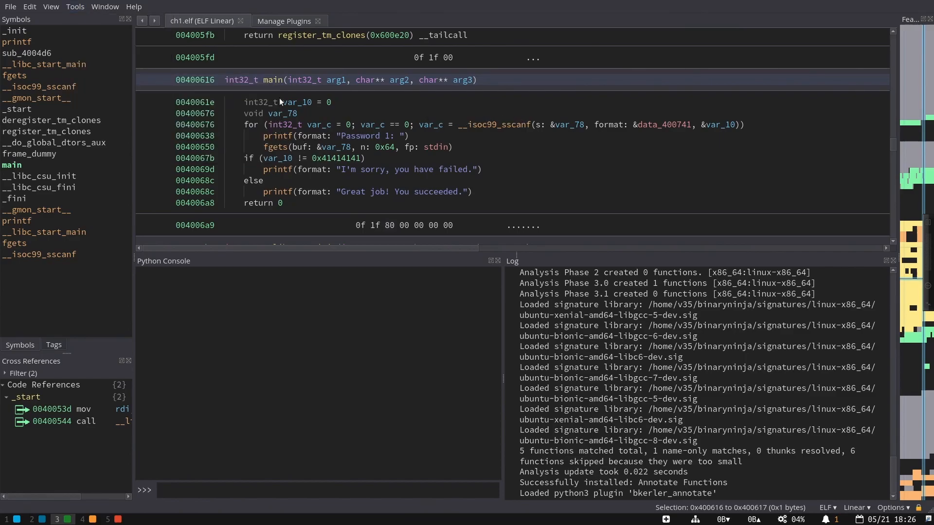
{"action": "right_click", "coordinate": [274, 80]}
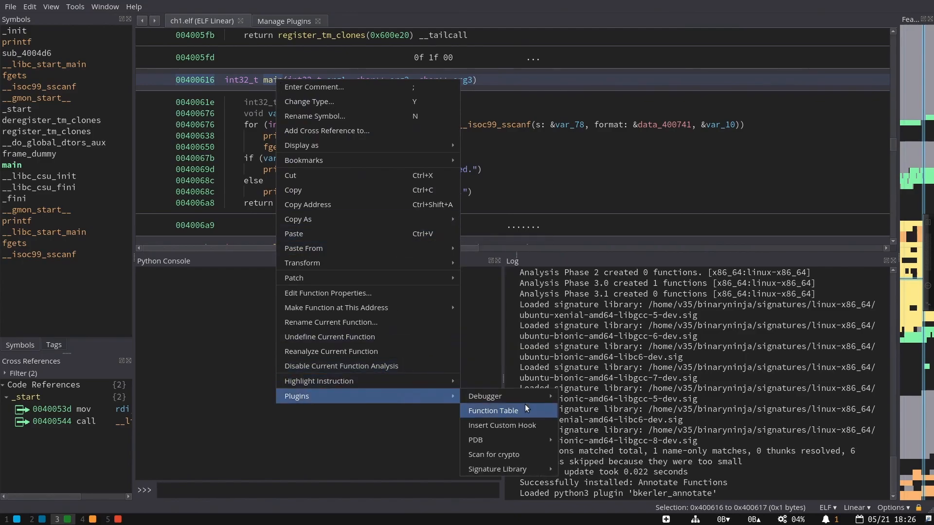
{"action": "mouse_move", "coordinate": [515, 410]}
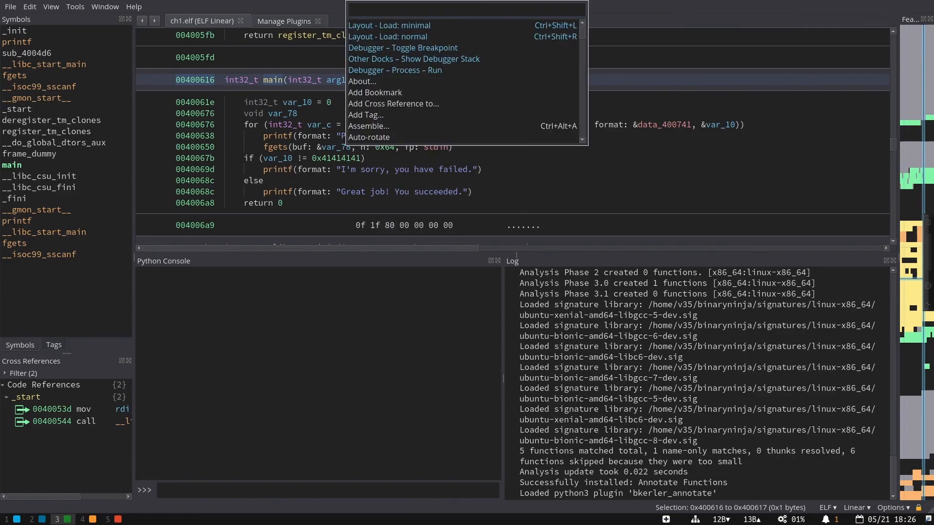
{"action": "type", "text": "snipp"}
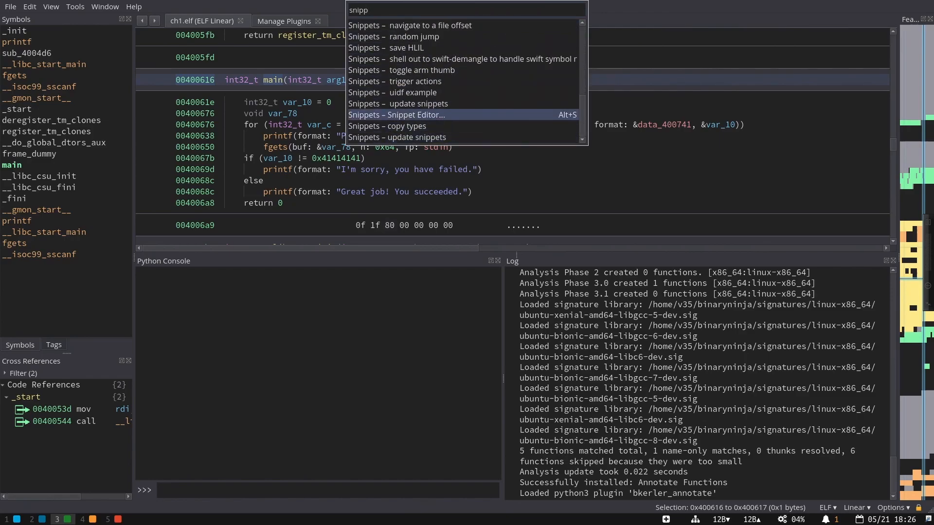
{"action": "left_click", "coordinate": [396, 115]}
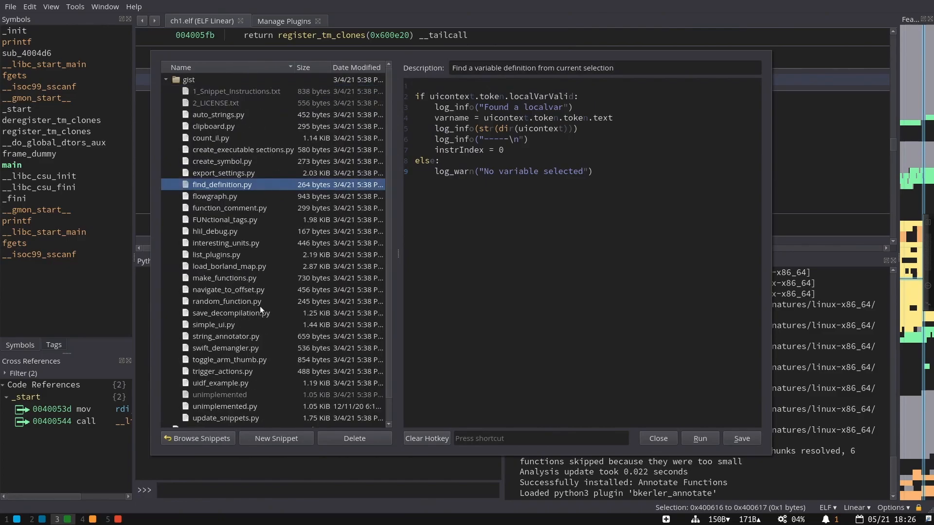
{"action": "left_click", "coordinate": [658, 438]}
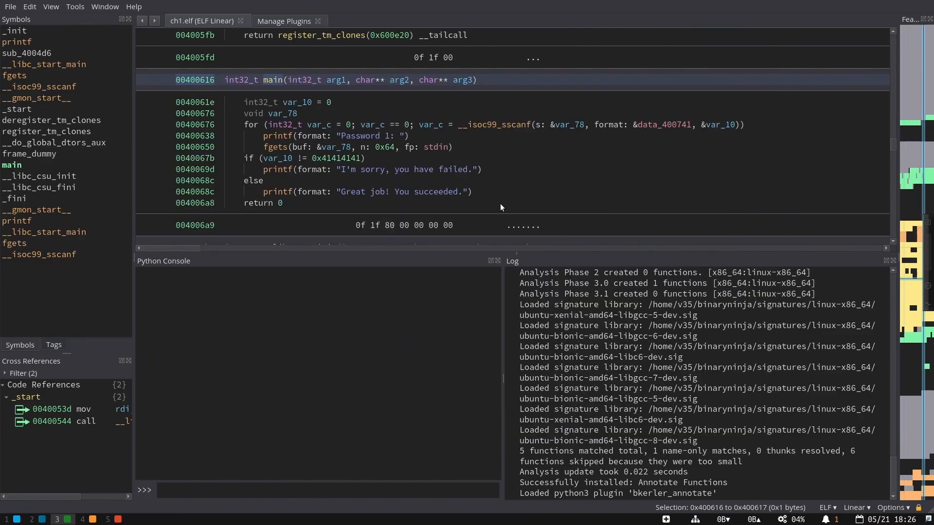
{"action": "mouse_move", "coordinate": [510, 170]}
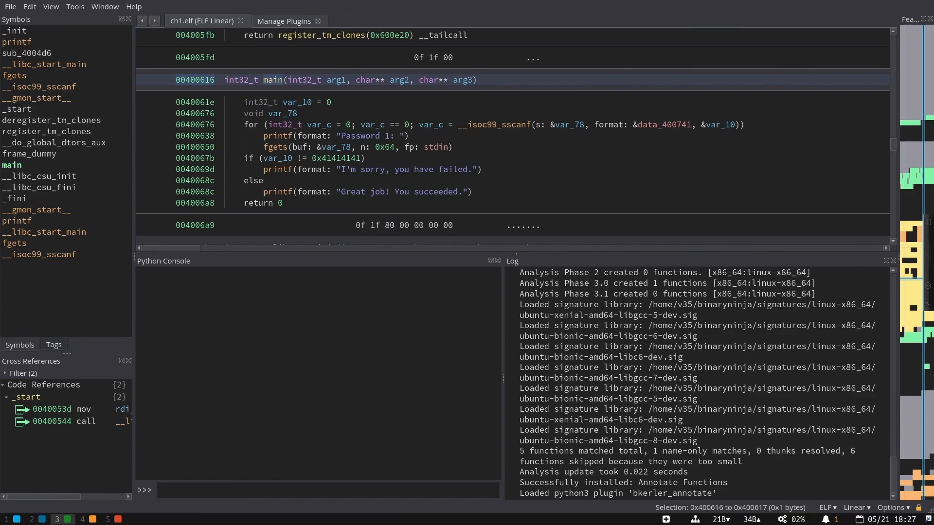
{"action": "mouse_move", "coordinate": [660, 390]}
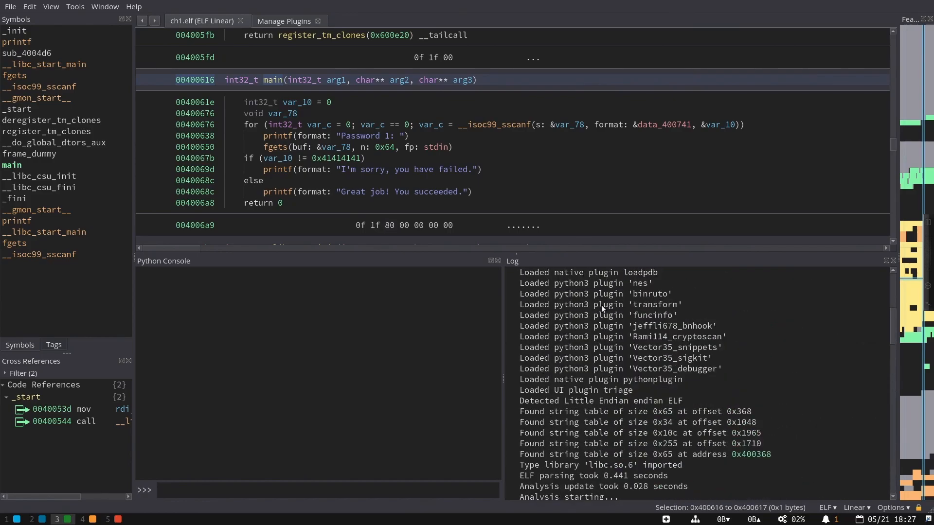
Step: Focus the Log pane and scroll through the plugin-load messages, including the binexport failure
{"action": "left_click", "coordinate": [50, 7]}
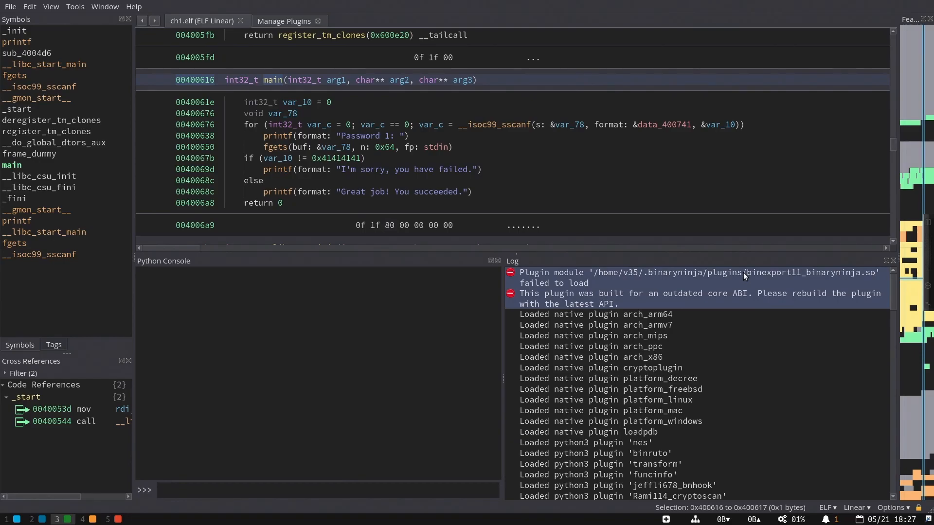
{"action": "mouse_move", "coordinate": [678, 274]}
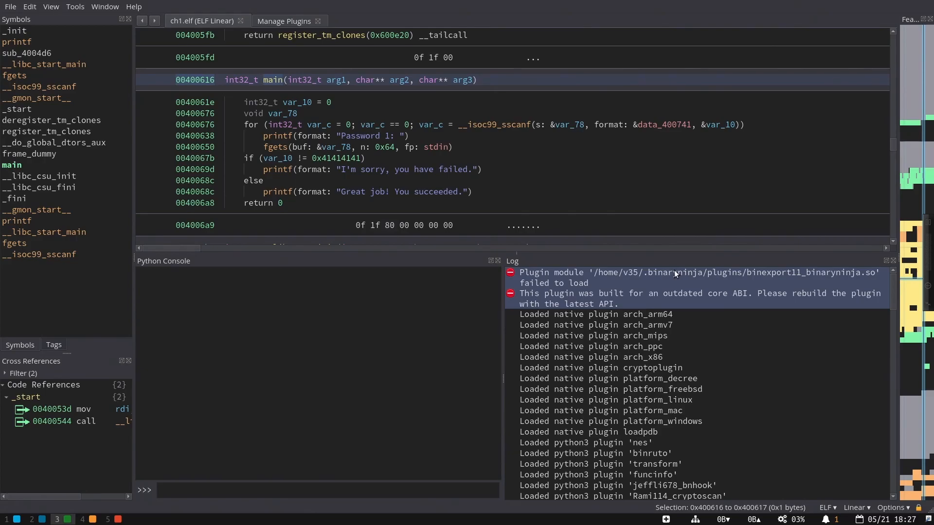
{"action": "mouse_move", "coordinate": [664, 346]}
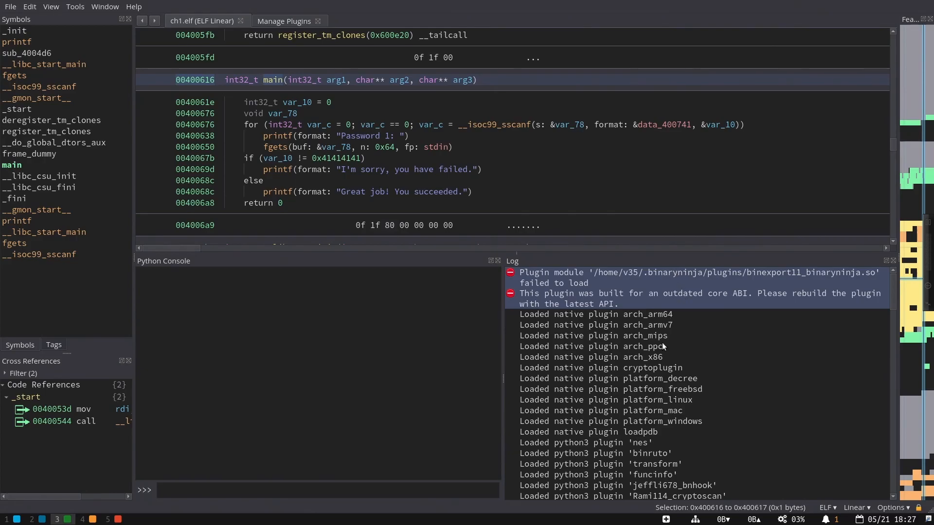
{"action": "scroll", "scroll_direction": "down", "scroll_amount": 3}
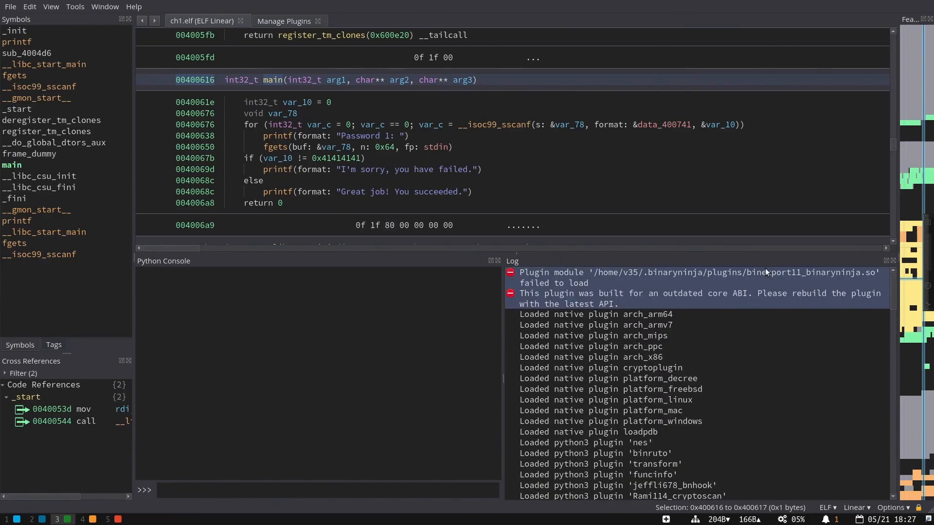
{"action": "mouse_move", "coordinate": [670, 356]}
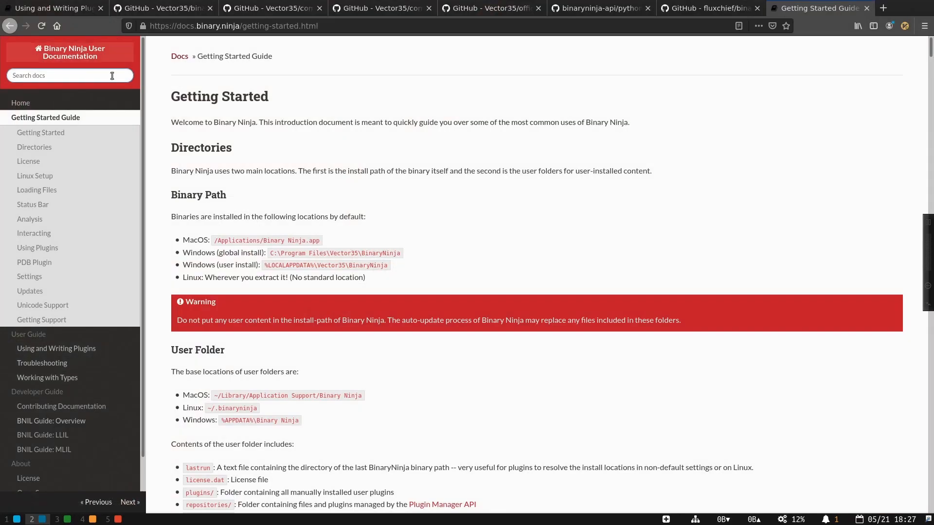
{"action": "mouse_move", "coordinate": [71, 354]}
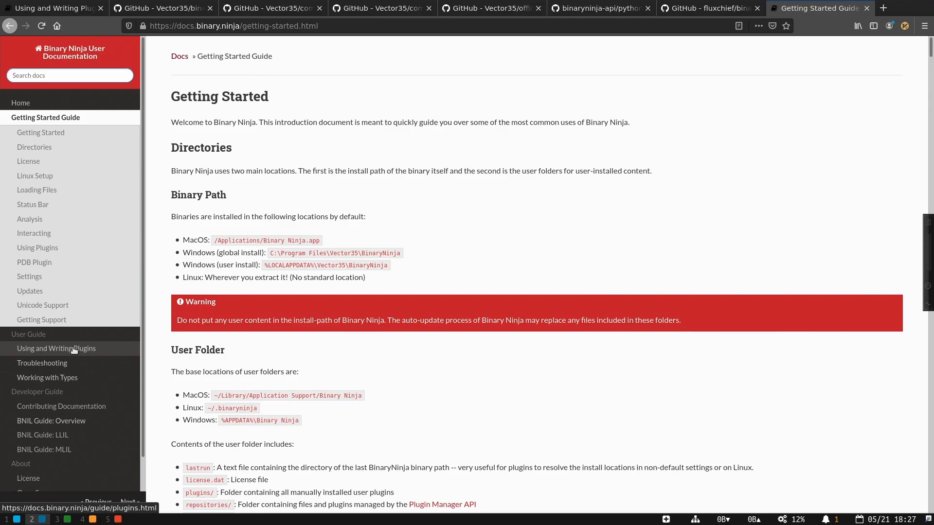
Step: Open 'Using and Writing Plugins' and scroll down to the Troubleshooting section
{"action": "left_click", "coordinate": [56, 348]}
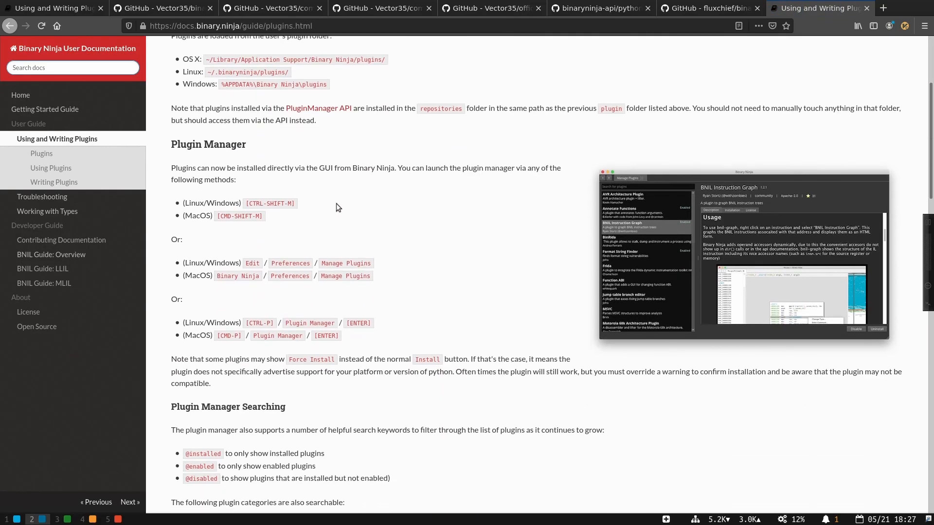
{"action": "scroll", "scroll_direction": "down", "scroll_amount": 3}
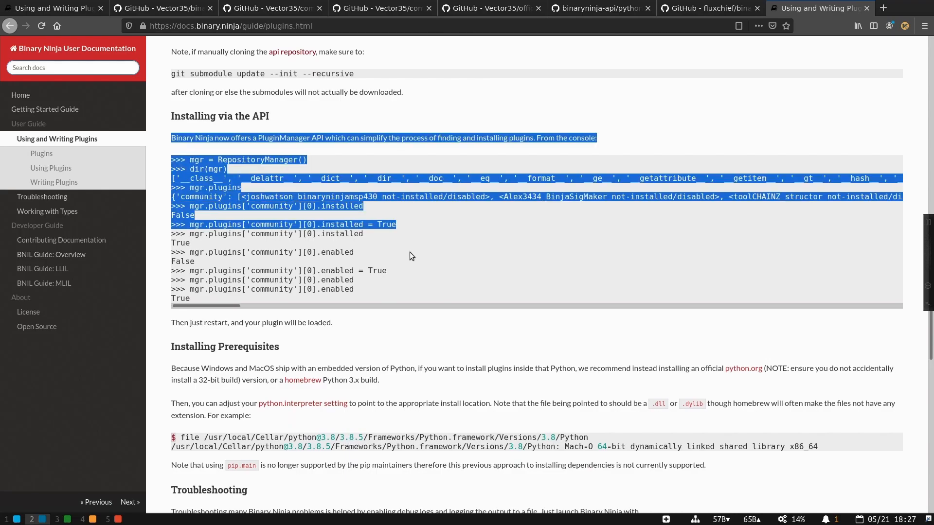
{"action": "scroll", "scroll_direction": "down", "scroll_amount": 3}
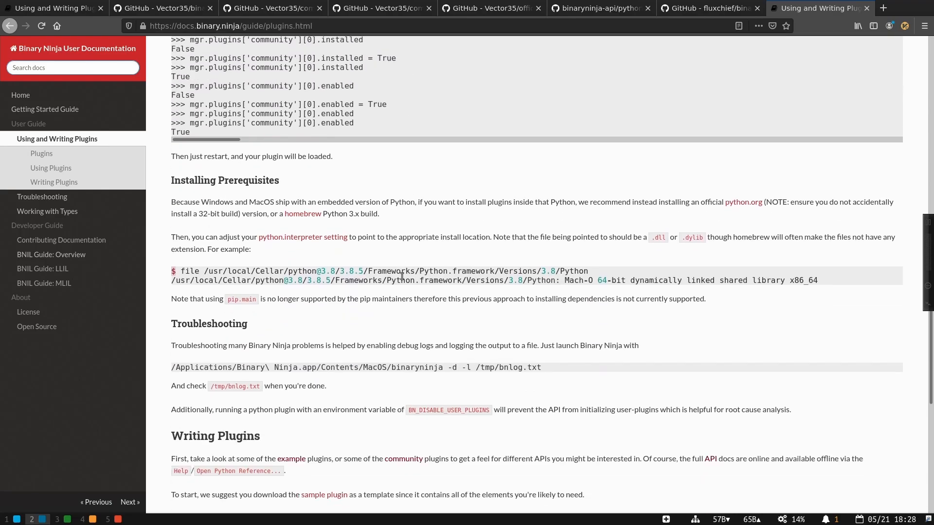
{"action": "mouse_move", "coordinate": [287, 182]}
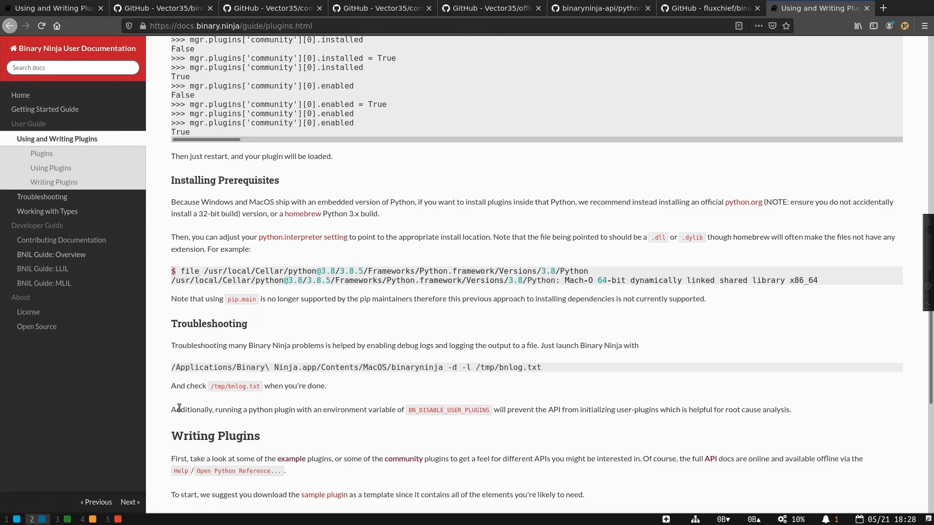
{"action": "mouse_move", "coordinate": [176, 407]}
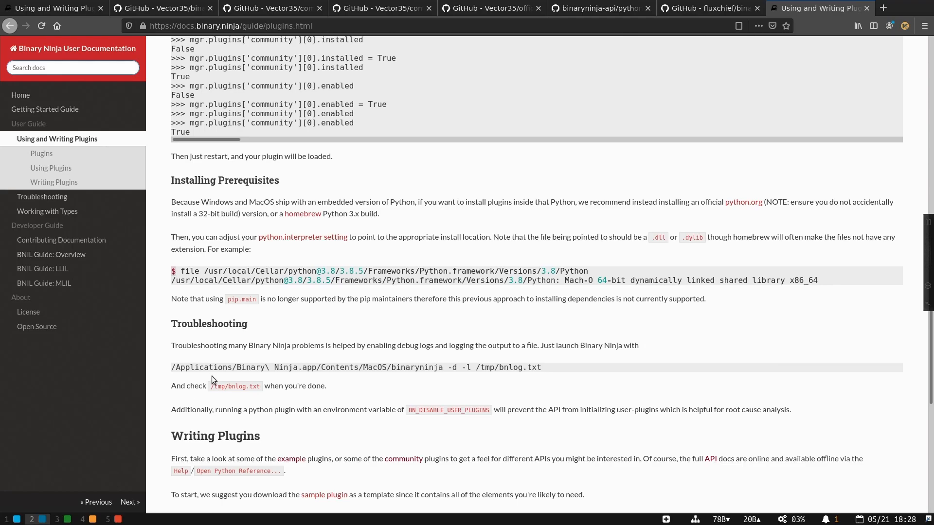
{"action": "mouse_move", "coordinate": [254, 311]}
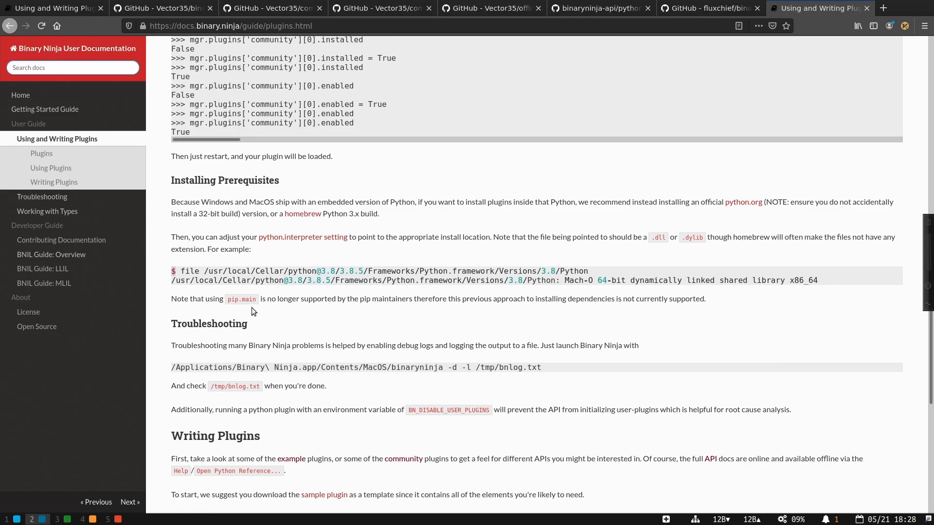
{"action": "mouse_move", "coordinate": [277, 296]}
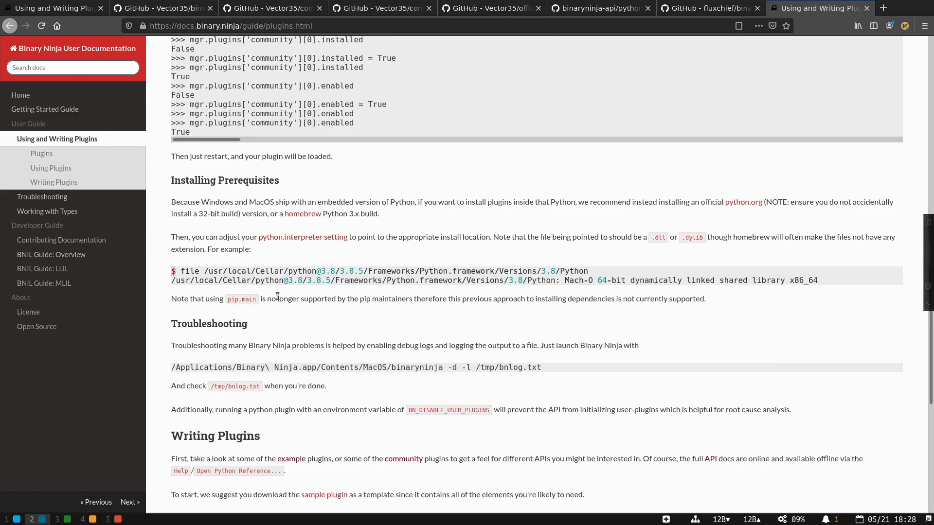
{"action": "scroll", "scroll_direction": "down", "scroll_amount": 3}
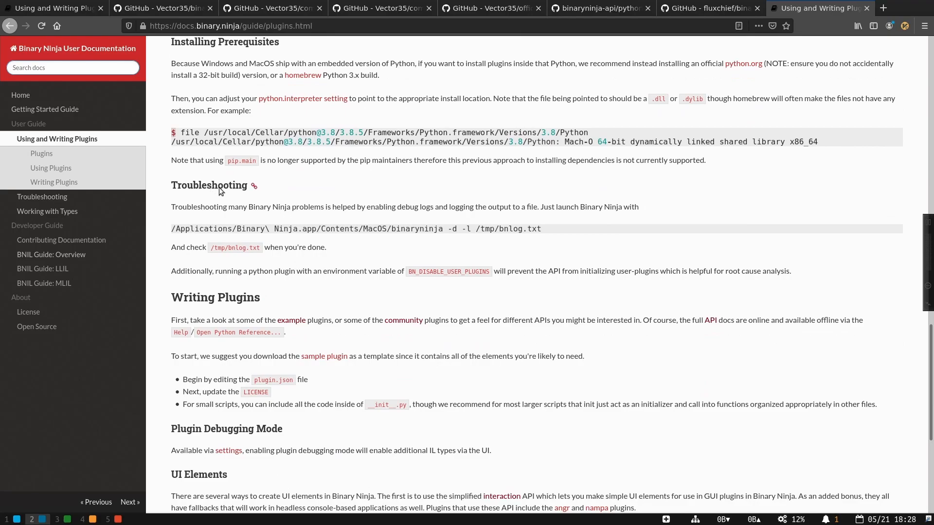
{"action": "mouse_move", "coordinate": [400, 217]}
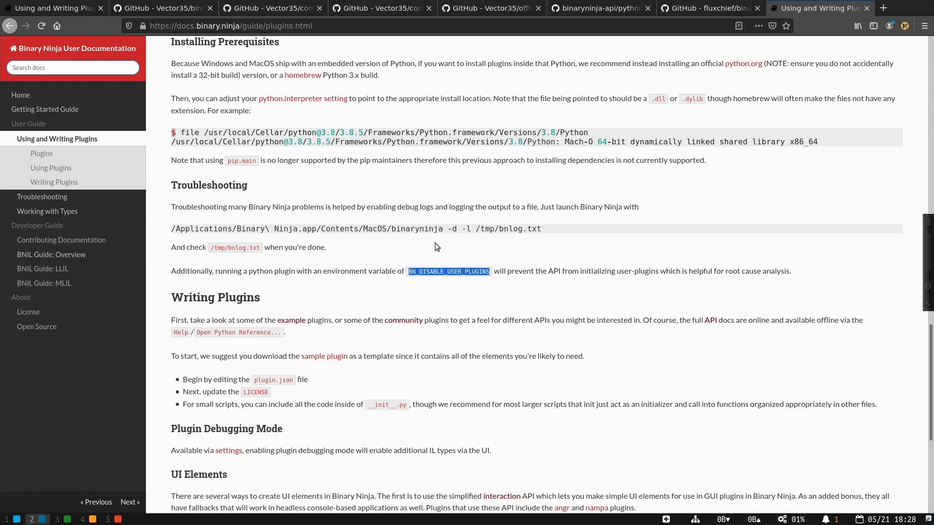
{"action": "mouse_move", "coordinate": [459, 243]}
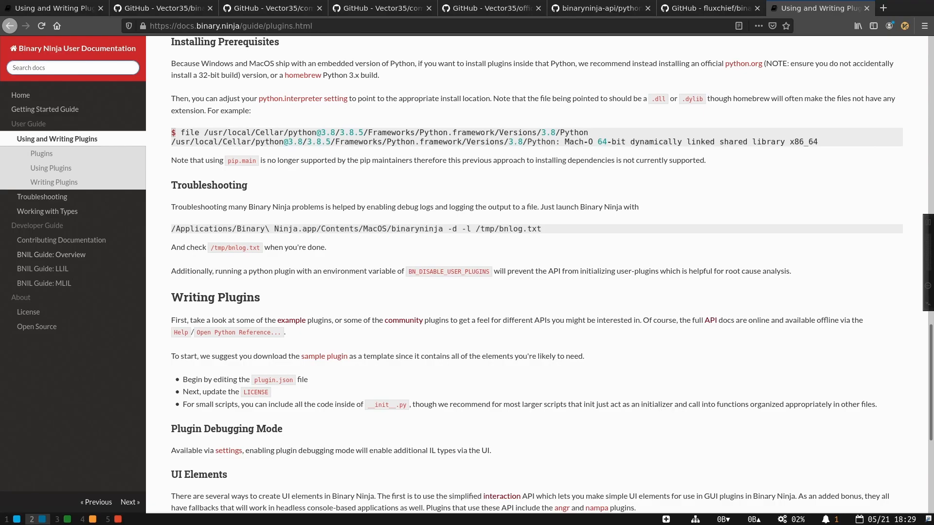
{"action": "mouse_move", "coordinate": [410, 343]}
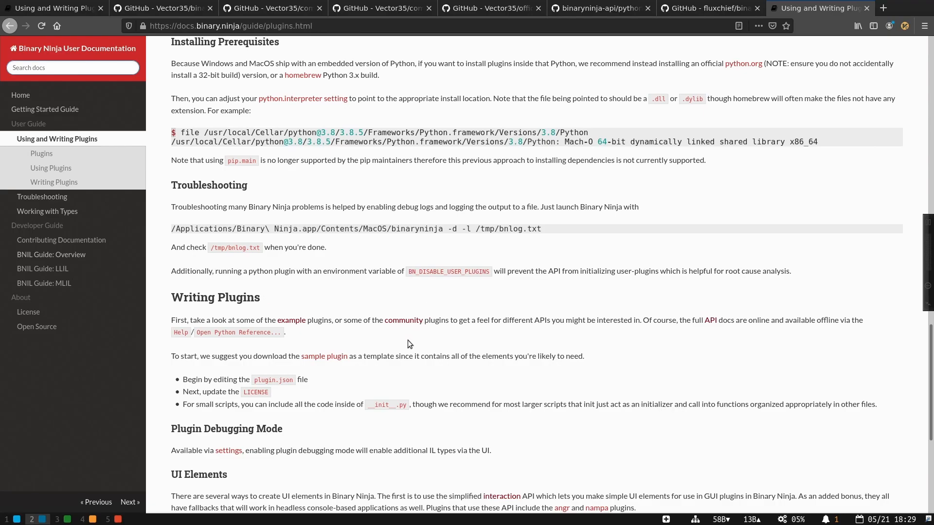
{"action": "scroll", "scroll_direction": "down", "scroll_amount": 3}
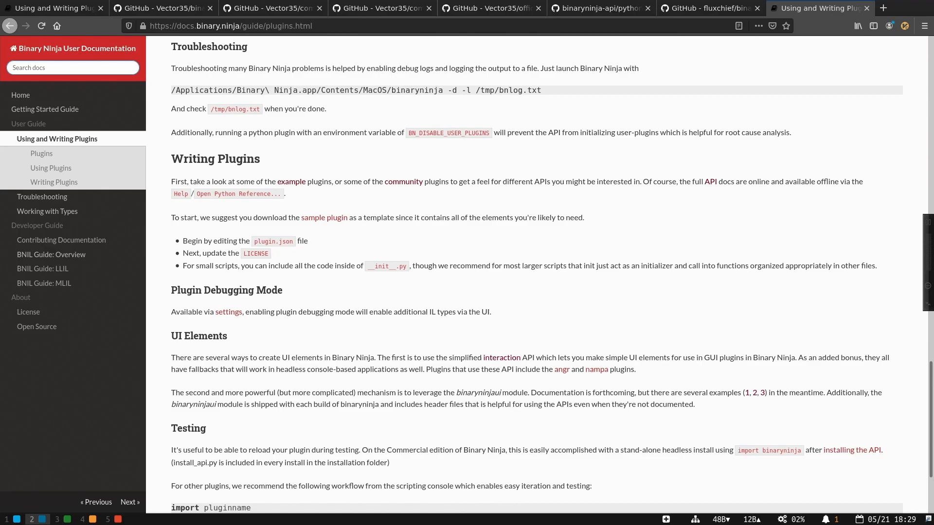
{"action": "mouse_move", "coordinate": [341, 192]}
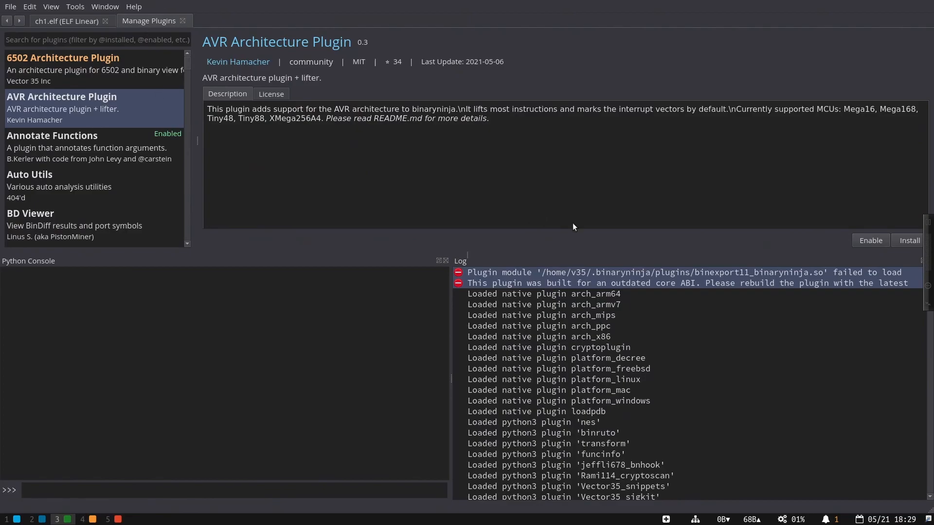
{"action": "mouse_move", "coordinate": [582, 245]}
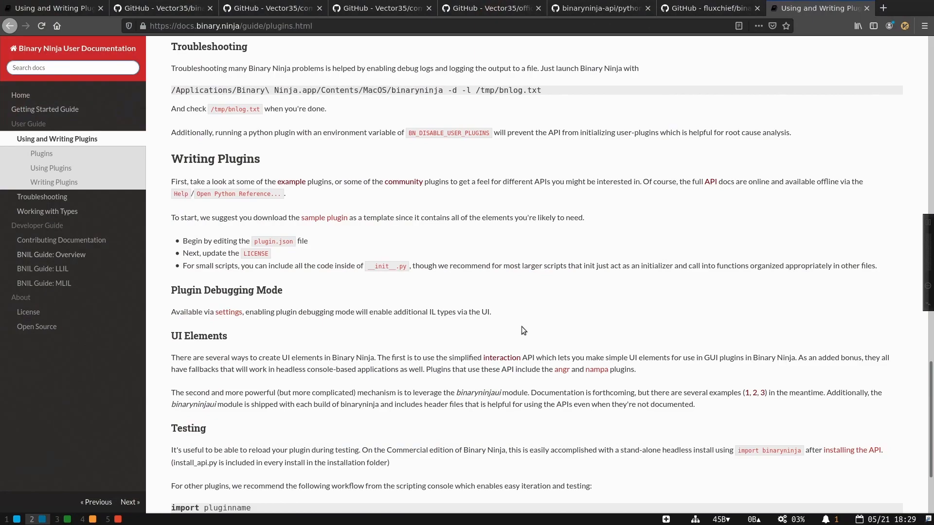
{"action": "mouse_move", "coordinate": [416, 112]}
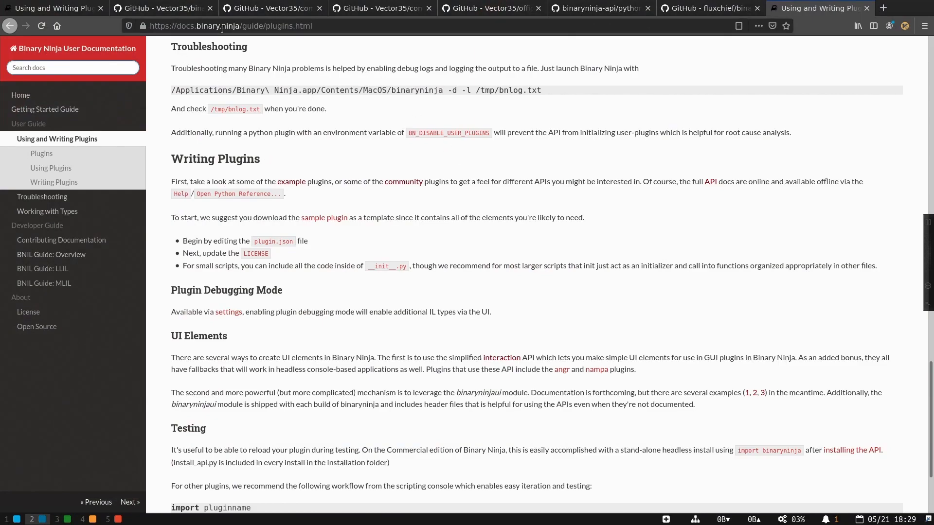
Step: Switch to the binaryninja_avr repository tab and open and scroll through plugin.json
{"action": "left_click", "coordinate": [711, 7]}
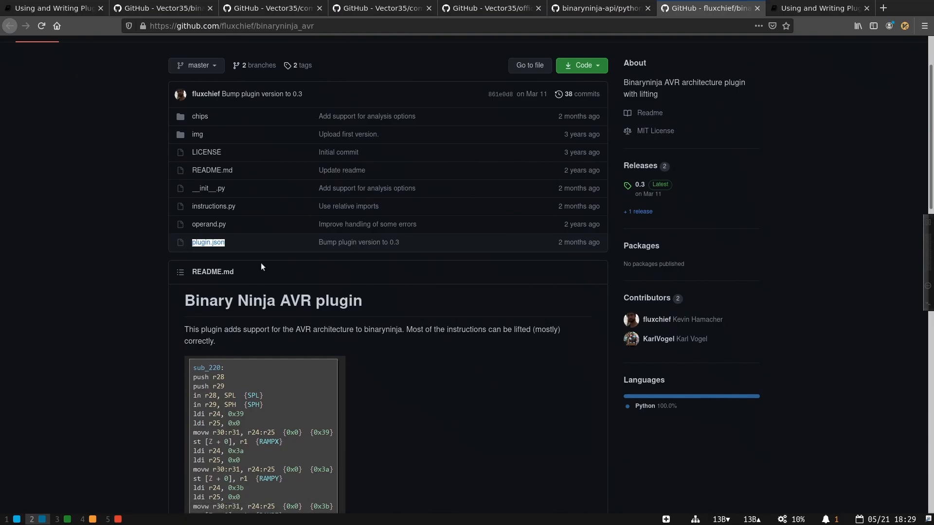
{"action": "left_click", "coordinate": [208, 242]}
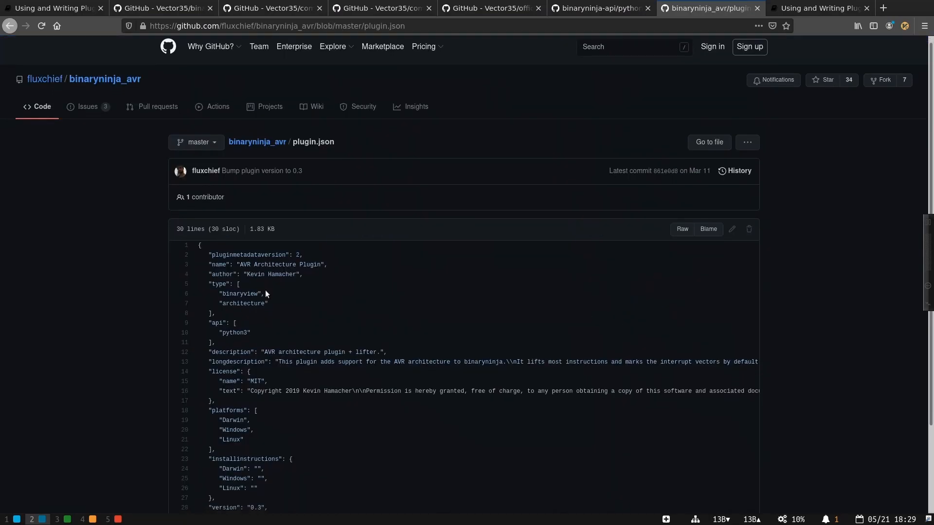
{"action": "scroll", "scroll_direction": "down", "scroll_amount": 3}
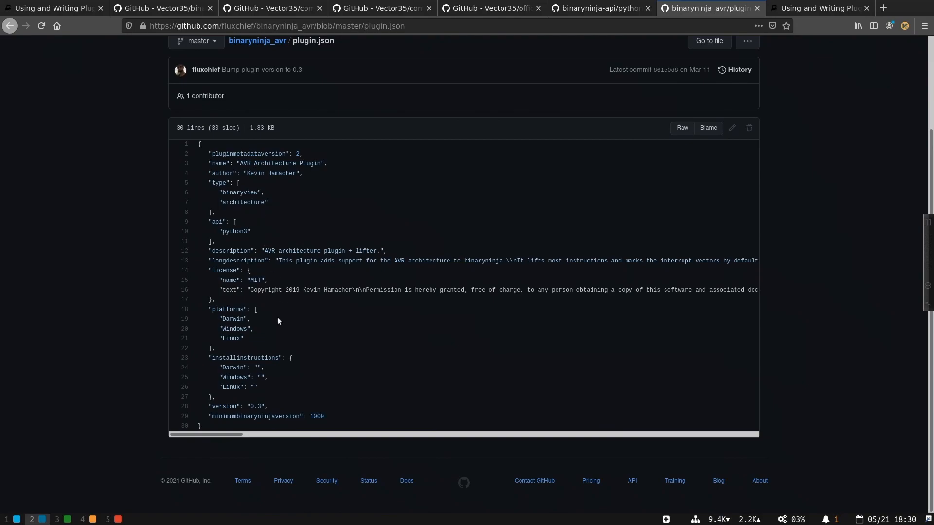
{"action": "mouse_move", "coordinate": [269, 413]}
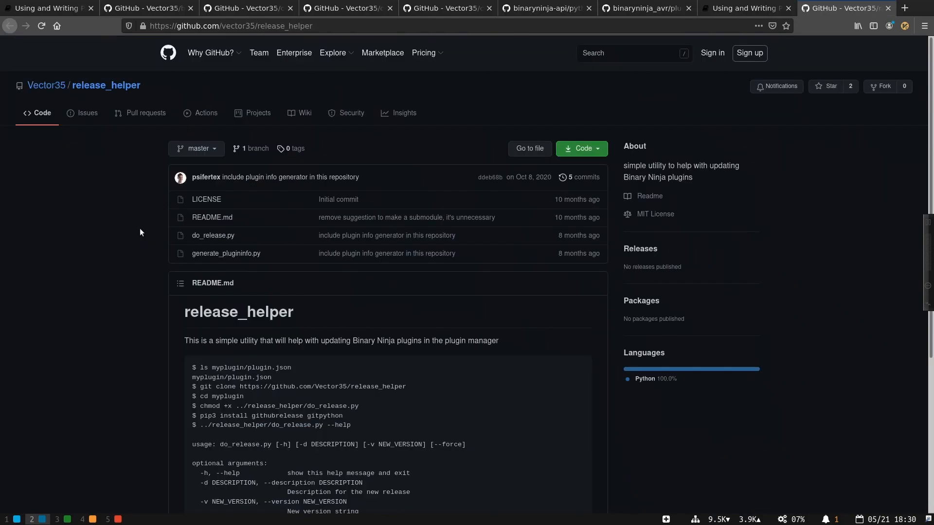
Step: Scroll through the release_helper README's do_release.py and new release instructions
{"action": "scroll", "scroll_direction": "down", "scroll_amount": 3}
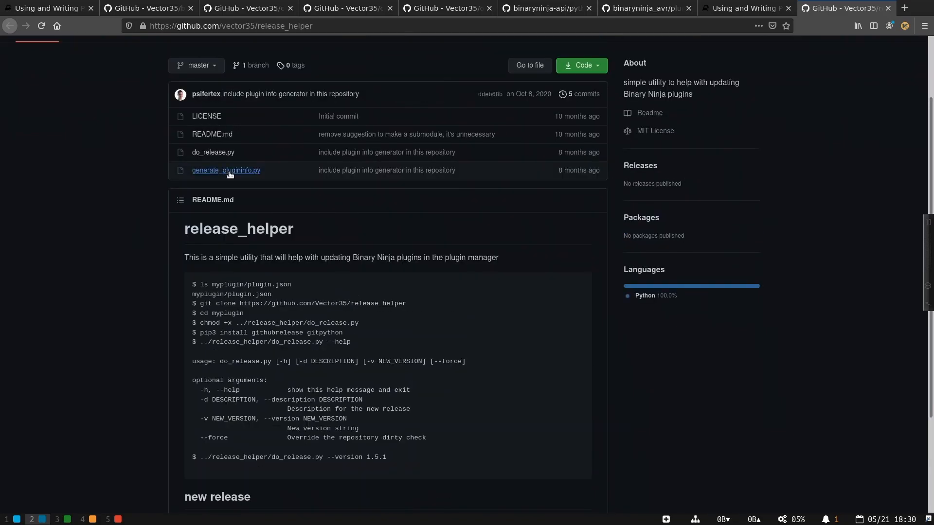
{"action": "left_click", "coordinate": [232, 25]}
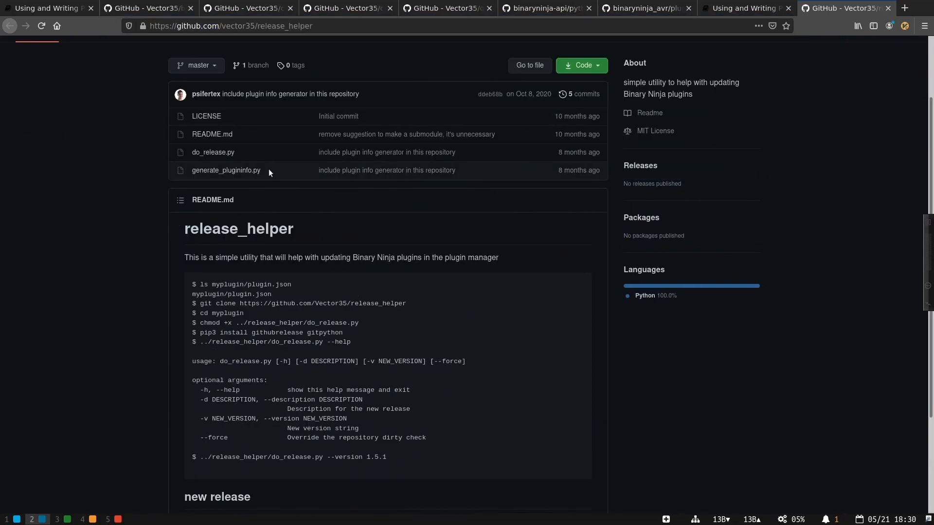
{"action": "mouse_move", "coordinate": [377, 339]}
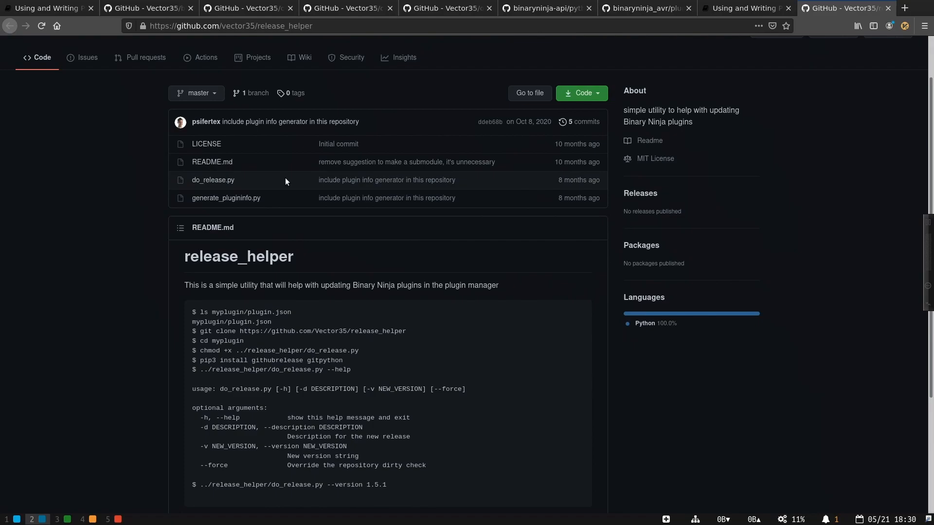
{"action": "scroll", "scroll_direction": "down", "scroll_amount": 3}
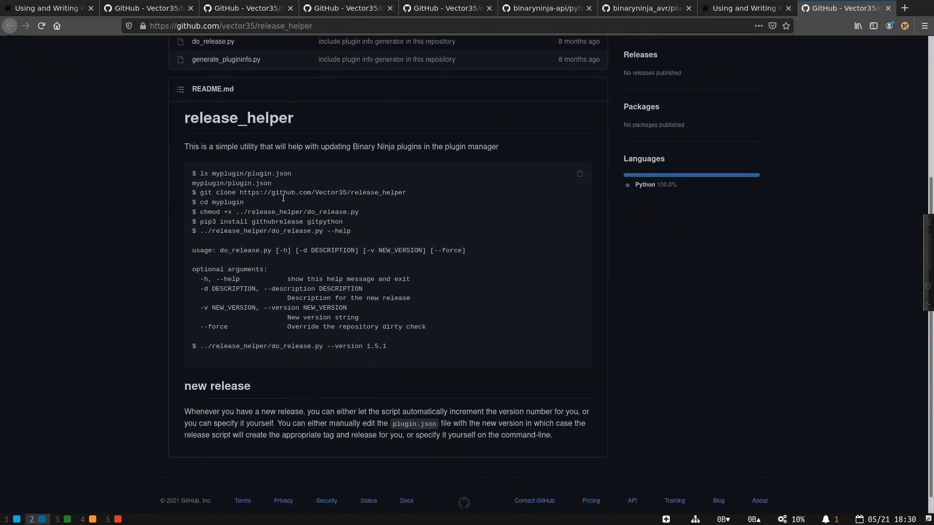
{"action": "mouse_move", "coordinate": [583, 28]}
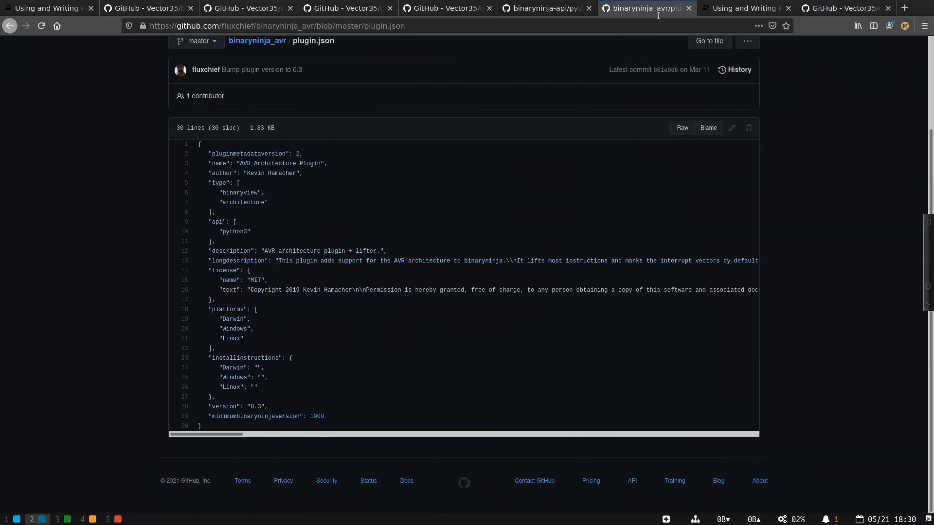
Step: Review the AVR plugin's 0.3 and 0.2 GitHub releases, then return to the plugin documentation
{"action": "left_click", "coordinate": [258, 40]}
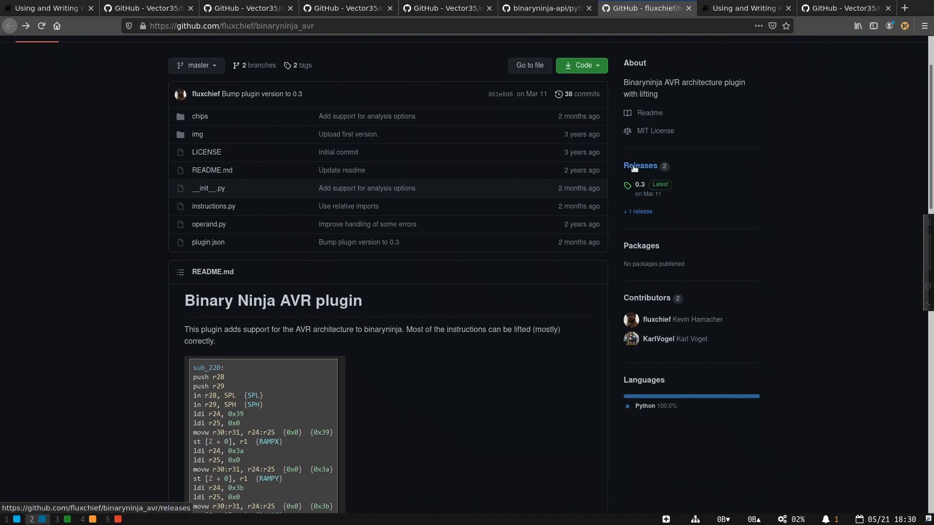
{"action": "left_click", "coordinate": [640, 166]}
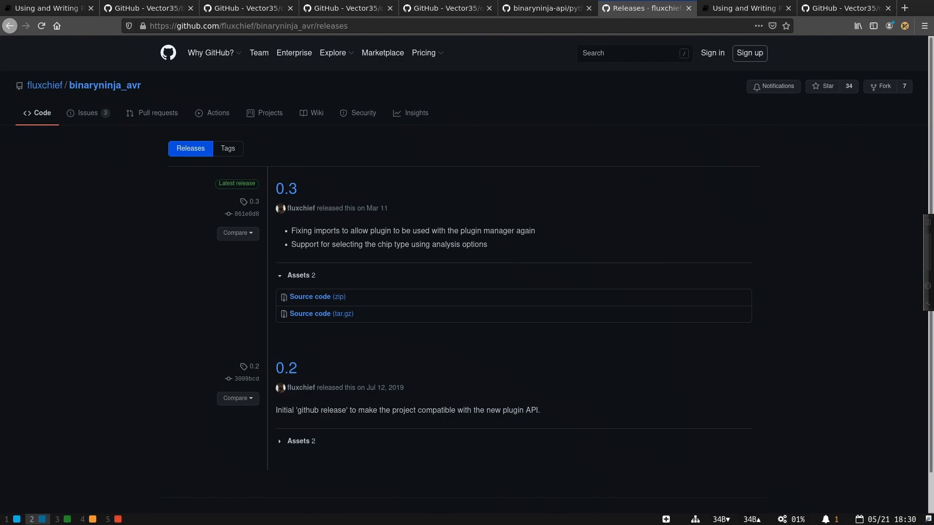
{"action": "mouse_move", "coordinate": [468, 243]}
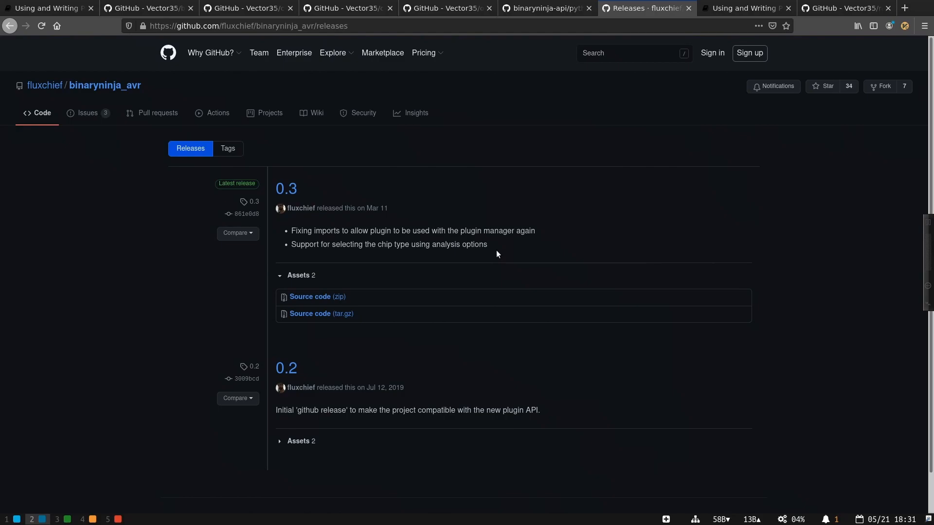
{"action": "mouse_move", "coordinate": [481, 256]}
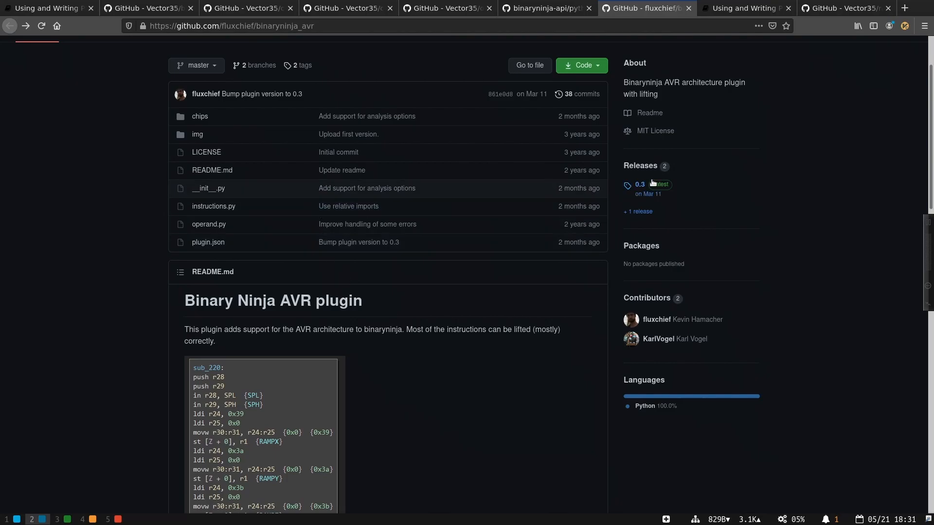
{"action": "scroll", "scroll_direction": "down", "scroll_amount": 3}
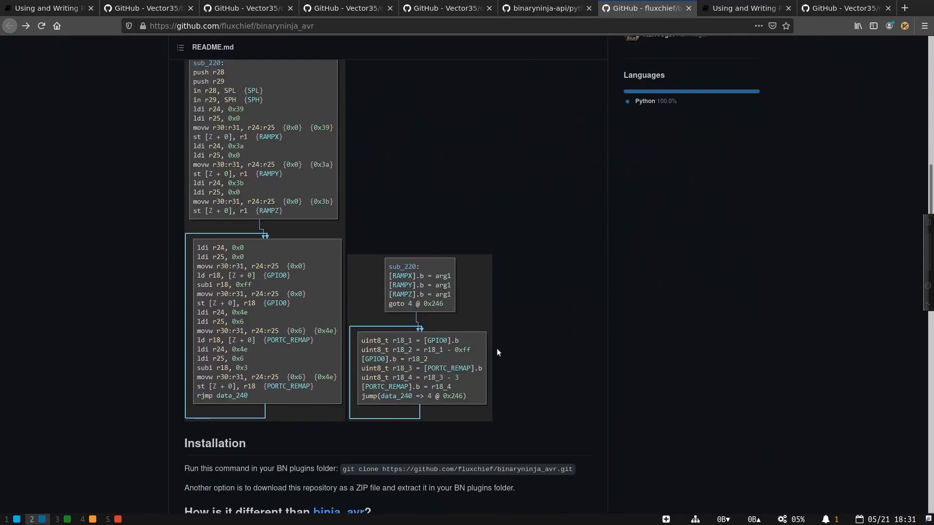
{"action": "left_click", "coordinate": [47, 7]}
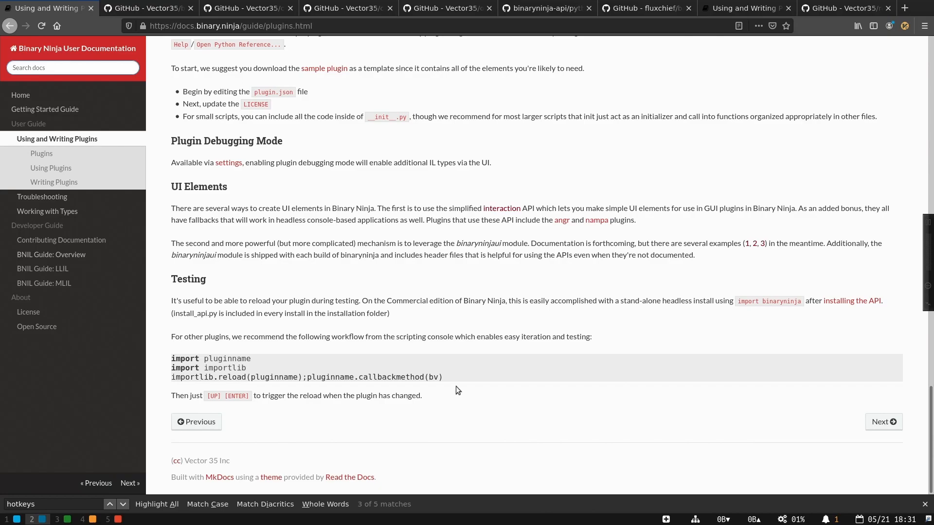
{"action": "mouse_move", "coordinate": [454, 380]}
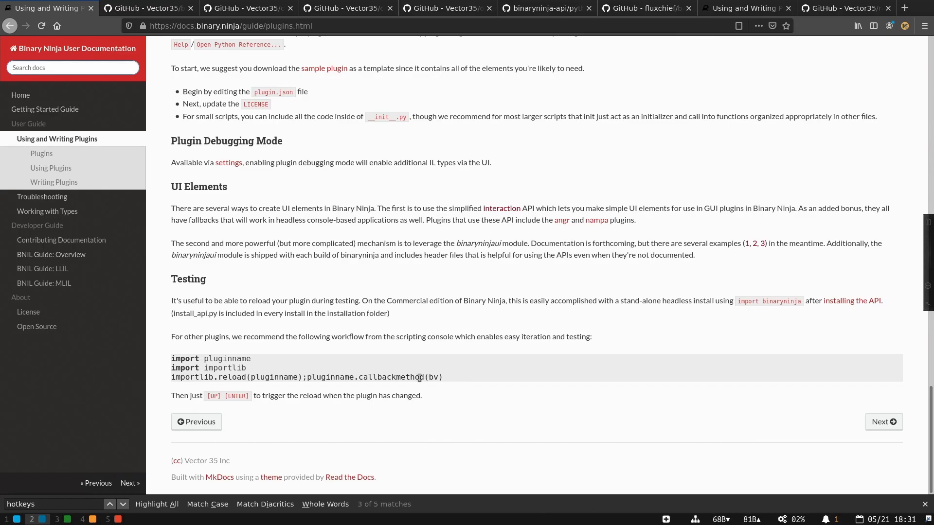
{"action": "mouse_move", "coordinate": [220, 358]}
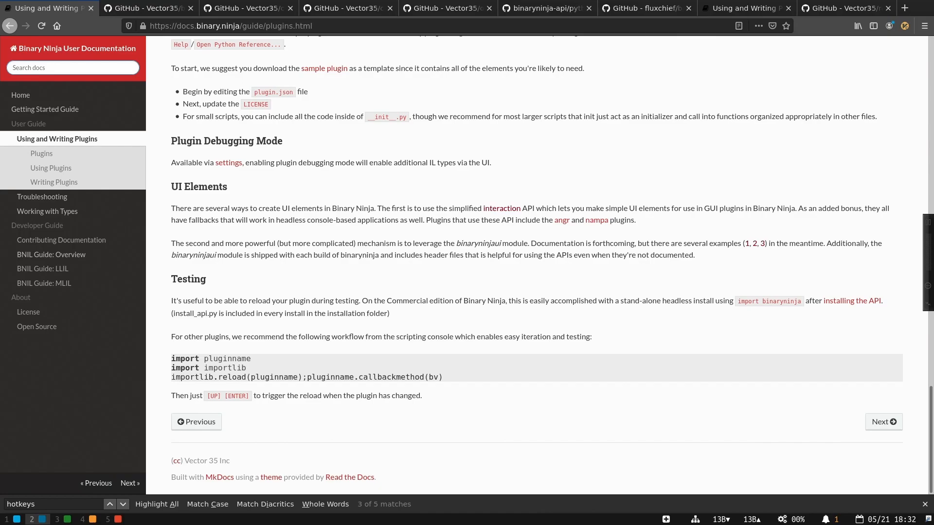
Step: Highlight the three-line importlib reload snippet in the Testing section
{"action": "left_click_drag", "start_coordinate": [172, 358], "coordinate": [443, 377]}
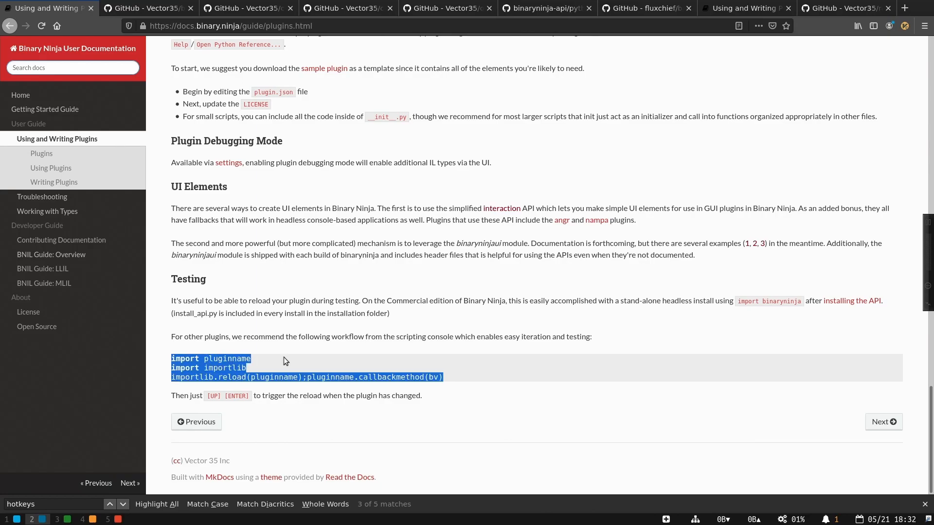
{"action": "mouse_move", "coordinate": [414, 345]}
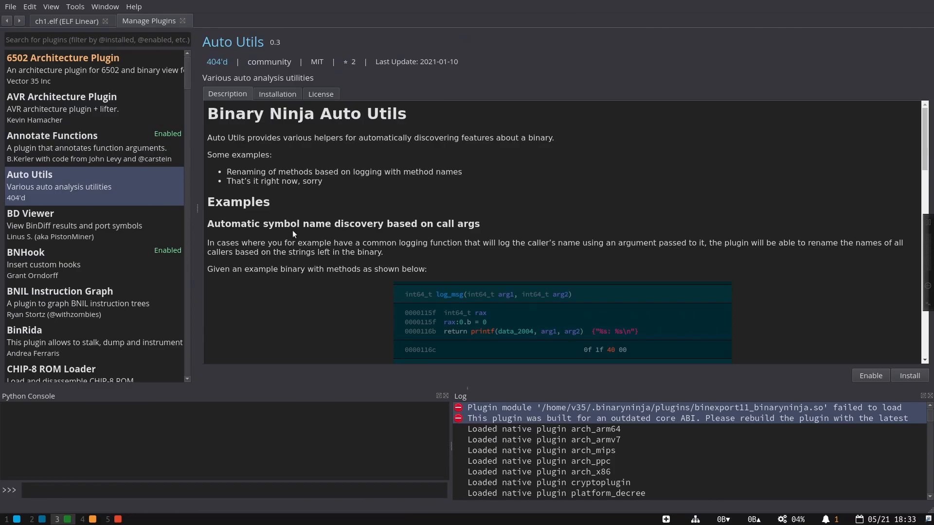
{"action": "scroll", "scroll_direction": "down", "scroll_amount": 3}
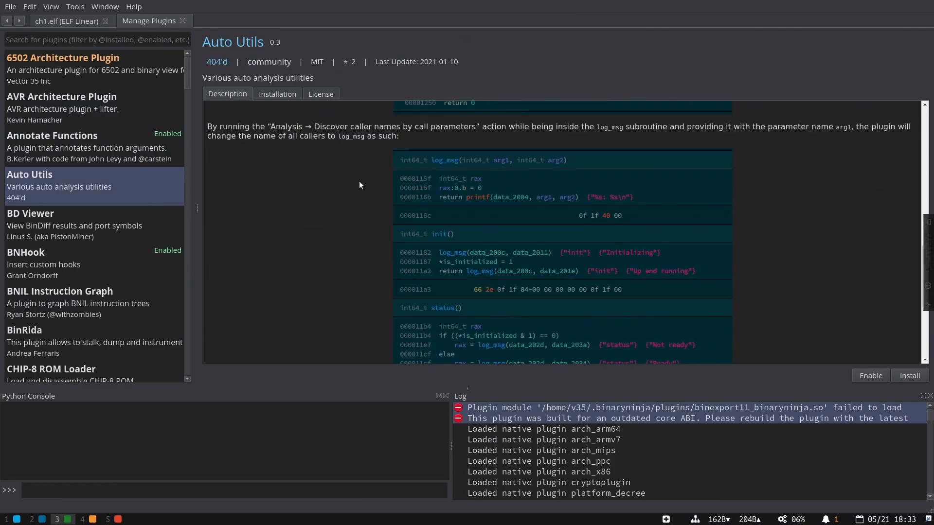
{"action": "scroll", "scroll_direction": "down", "scroll_amount": 3}
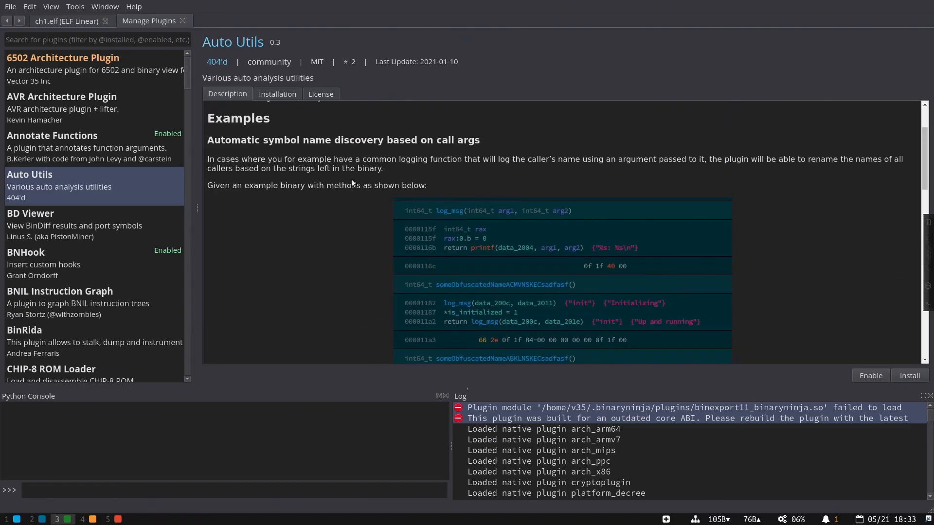